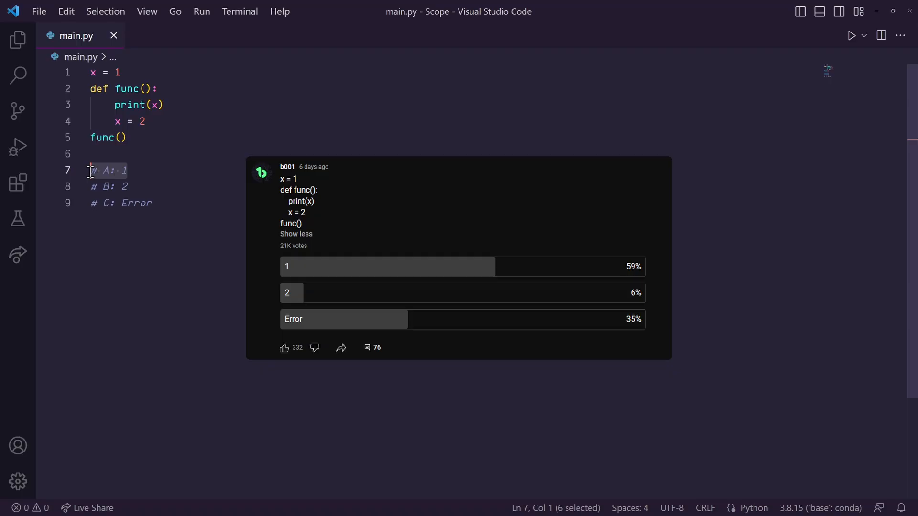
# Step: Write print('Hello') on line 1 of main.py and run it
pyautogui.click(111, 202)
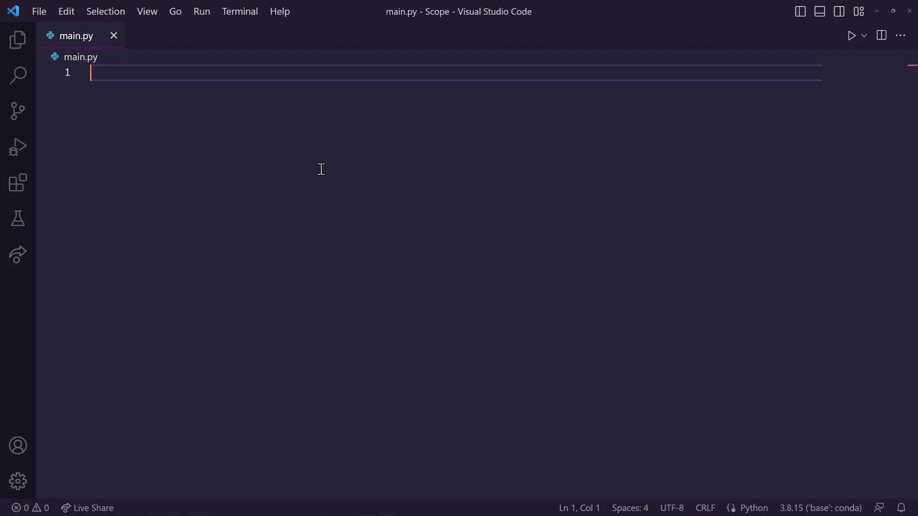
pyautogui.write('print')
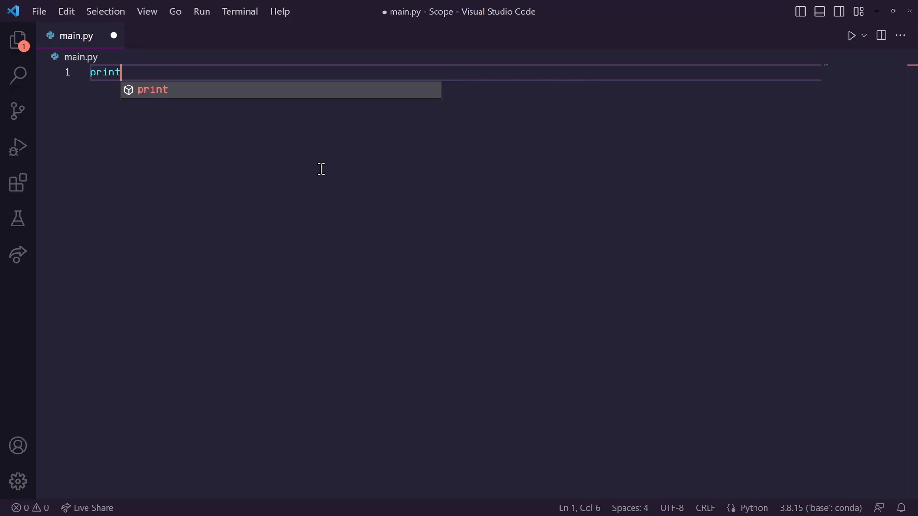
pyautogui.write("('Hel'")
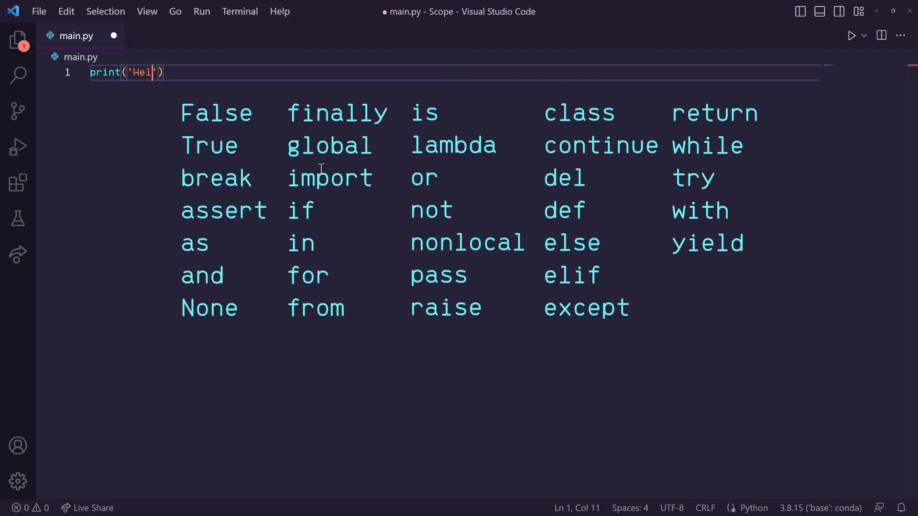
pyautogui.write('lo')
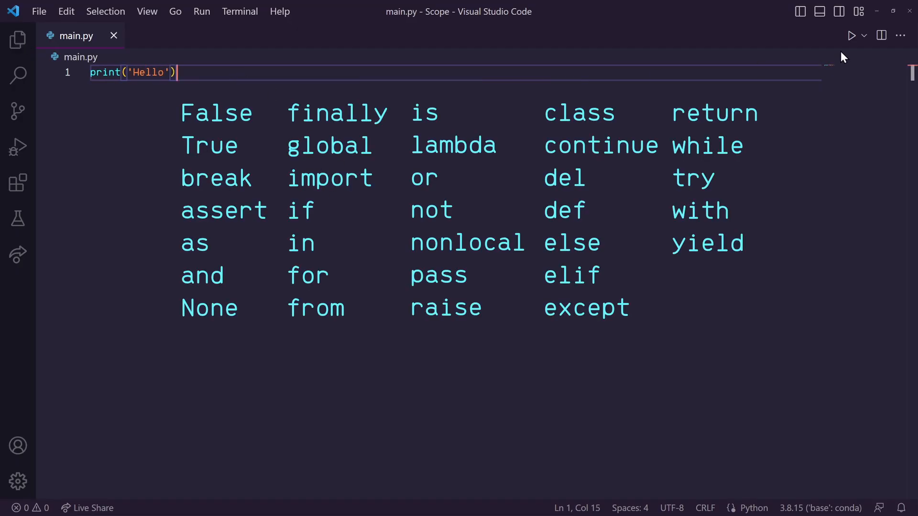
pyautogui.click(852, 35)
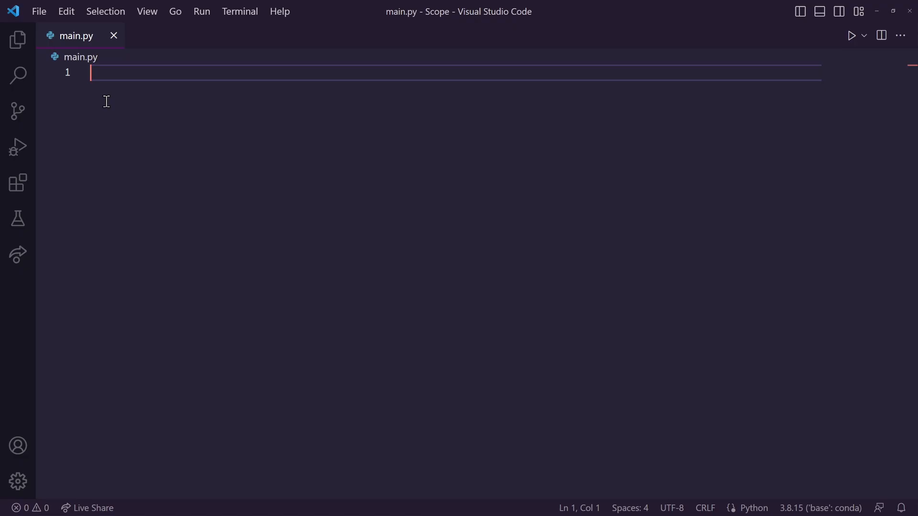
pyautogui.moveTo(198, 120)
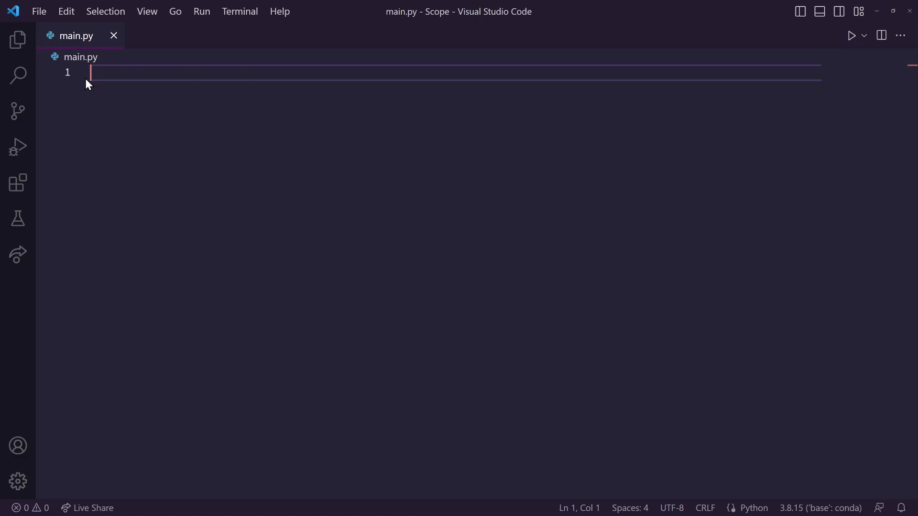
pyautogui.moveTo(168, 88)
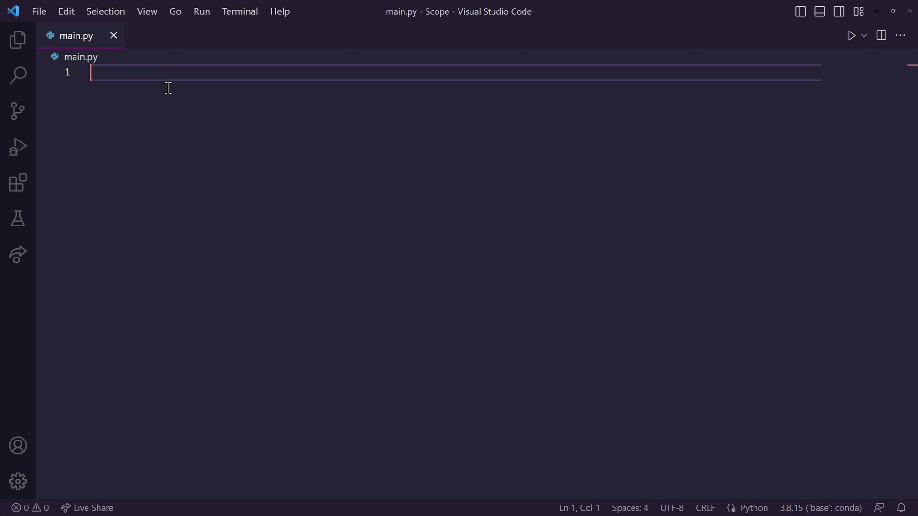
pyautogui.moveTo(115, 75)
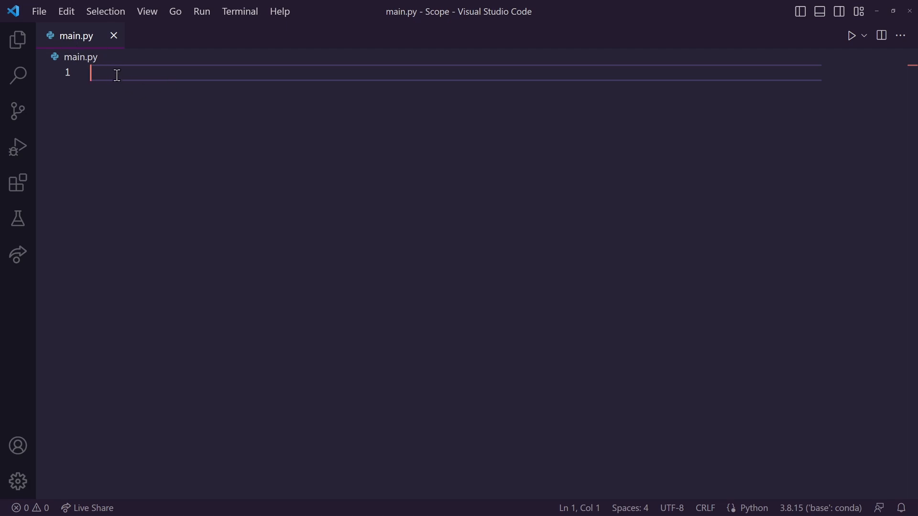
pyautogui.moveTo(92, 66)
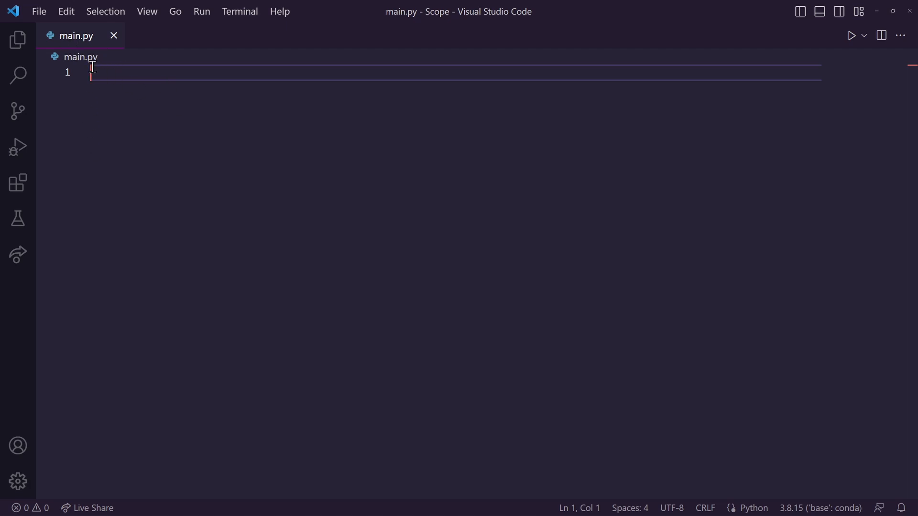
pyautogui.moveTo(87, 146)
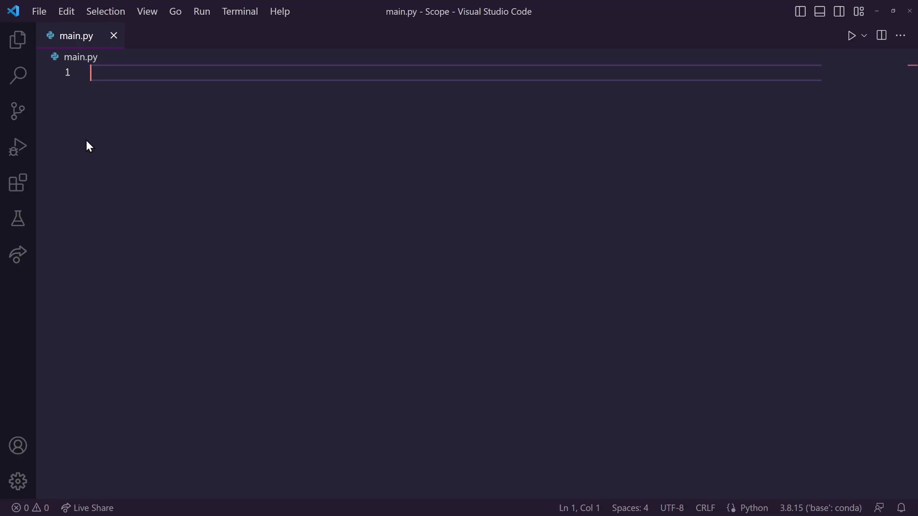
pyautogui.moveTo(163, 87)
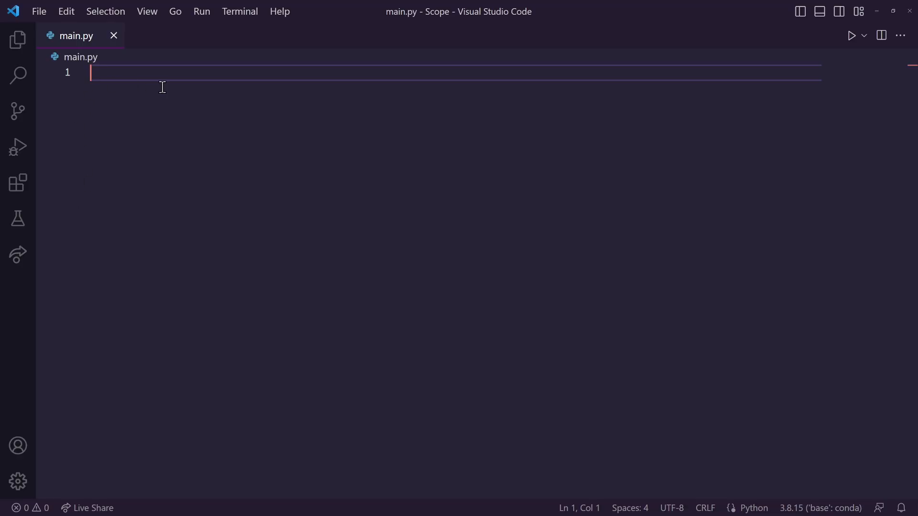
# Step: Define x = 1 and a foo function with y = 12 printing x and y via f-strings
pyautogui.write('x = 1')
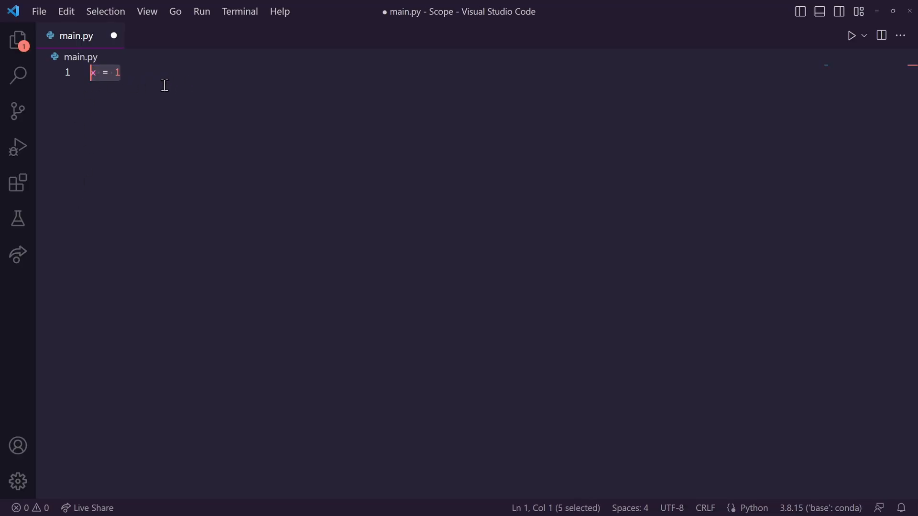
pyautogui.click(118, 71)
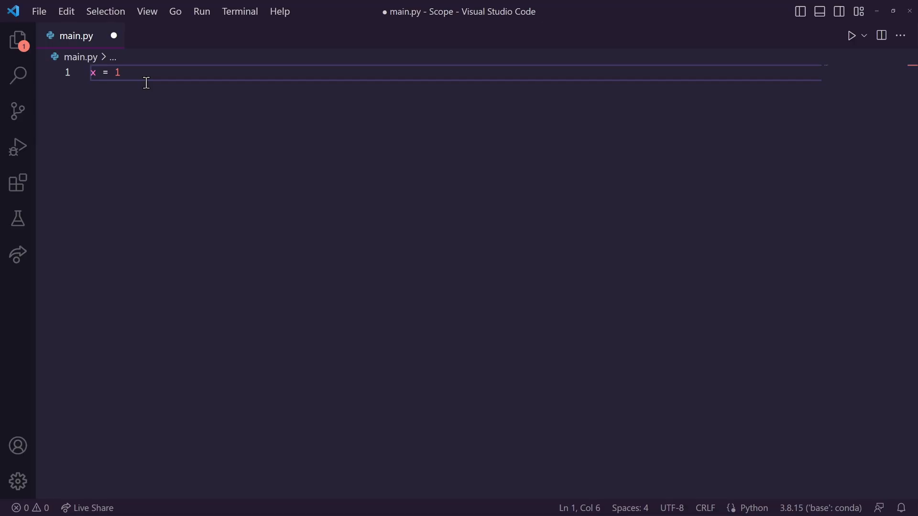
pyautogui.write('def foo():')
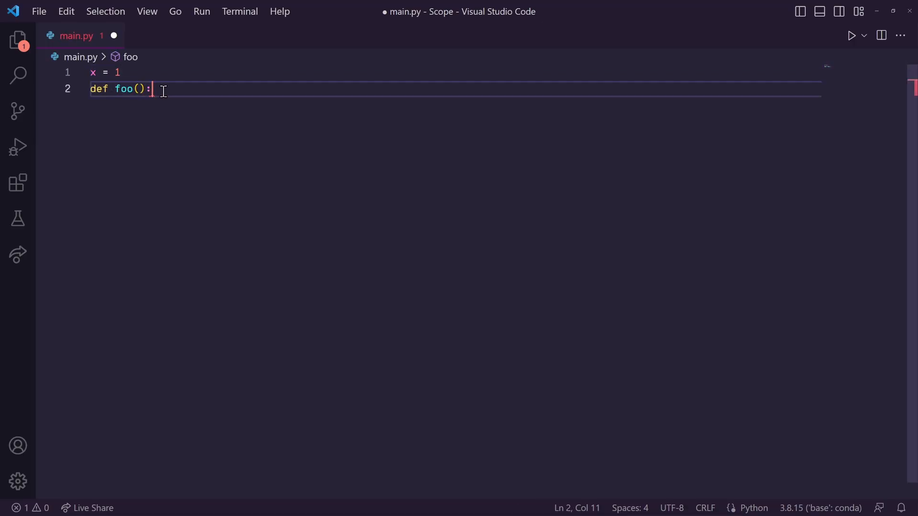
pyautogui.moveTo(174, 104)
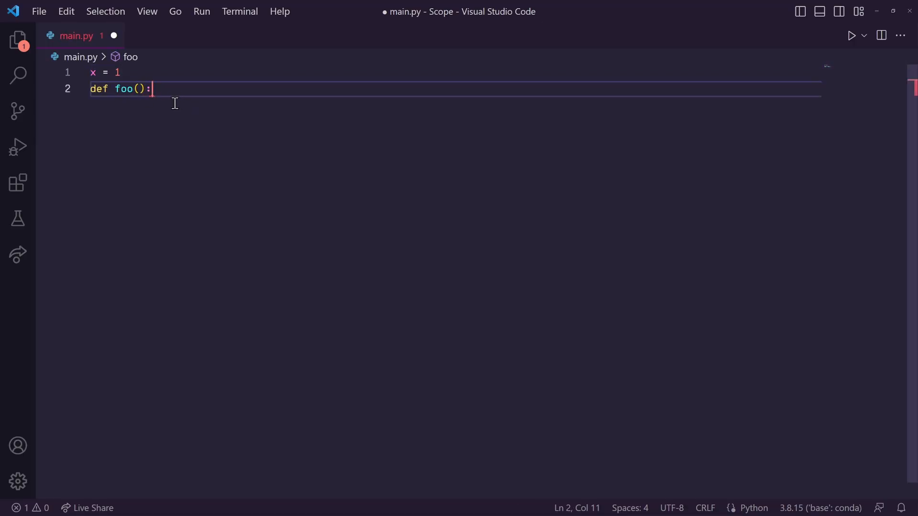
pyautogui.moveTo(122, 114)
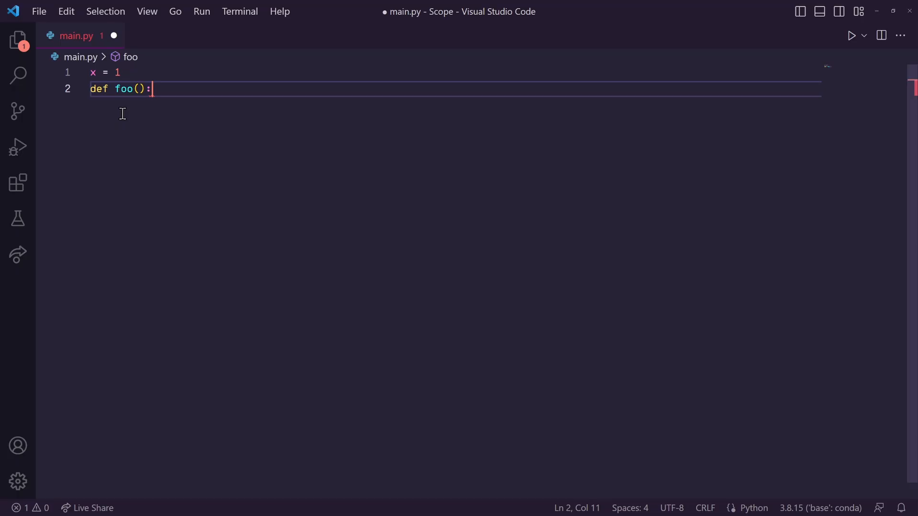
pyautogui.write('y = 12')
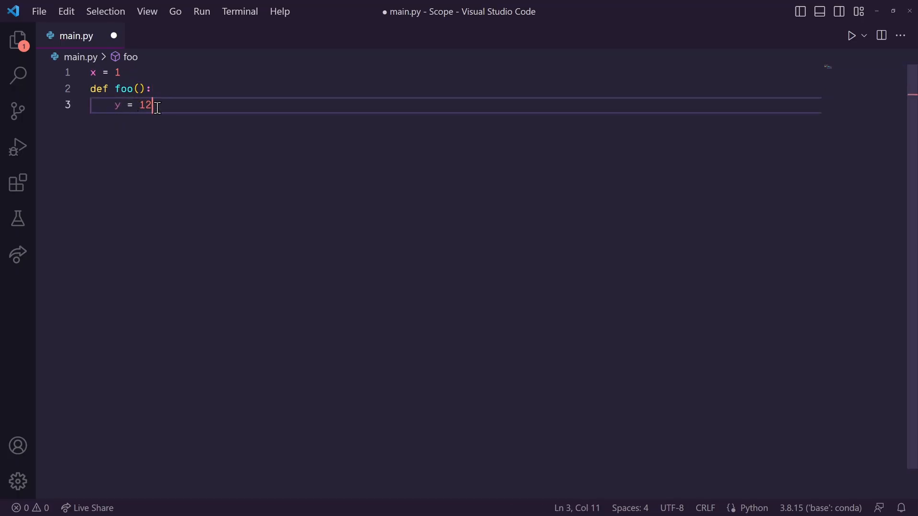
pyautogui.write("print(f'foo sees x equal to {x}')")
pyautogui.write("print(f'foo sees y equal to {y}')")
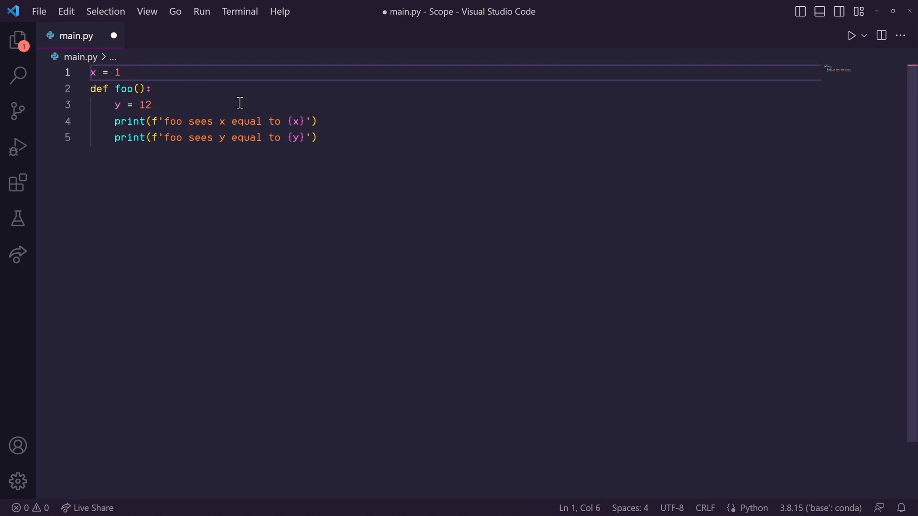
# Step: Call foo() at global level so the run outputs 1 and 12
pyautogui.doubleClick(129, 122)
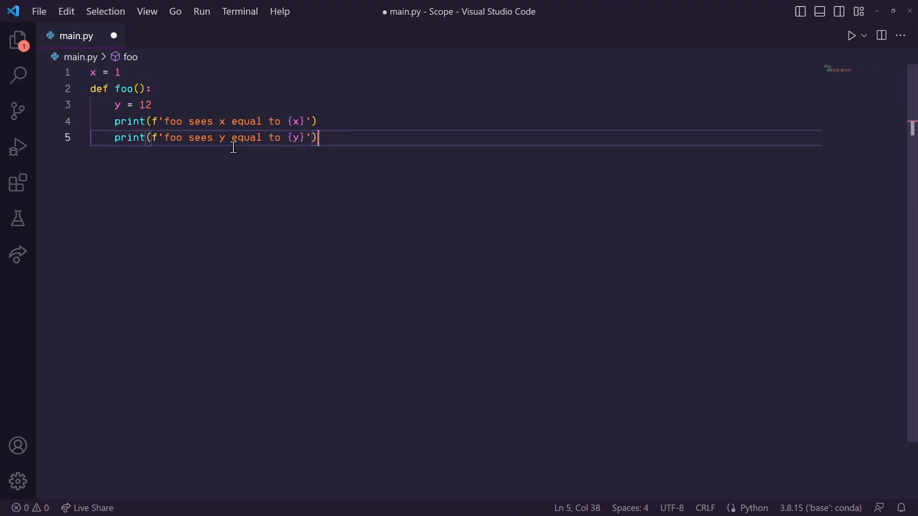
pyautogui.write('foo()')
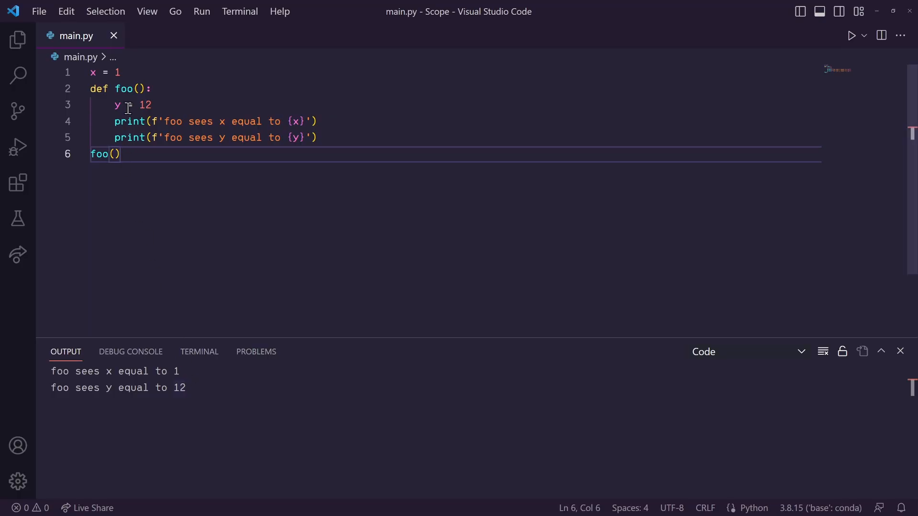
pyautogui.moveTo(134, 71)
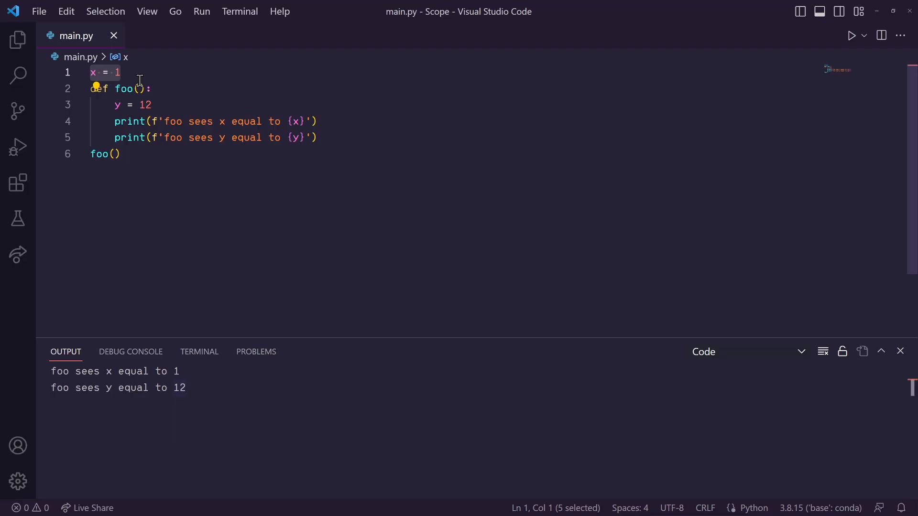
# Step: Move x = 1 below the foo() call so running raises NameError: name 'x' is not defined
pyautogui.press('Delete')
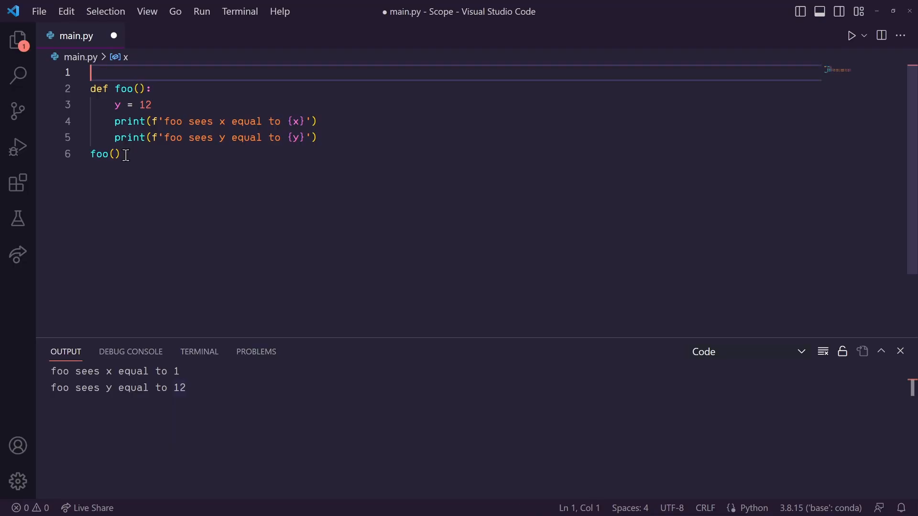
pyautogui.write('x = 1')
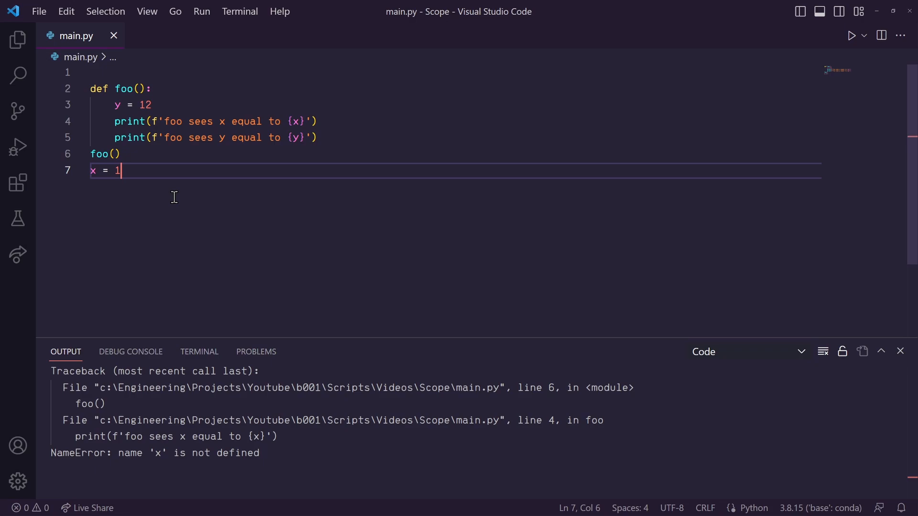
pyautogui.moveTo(276, 121)
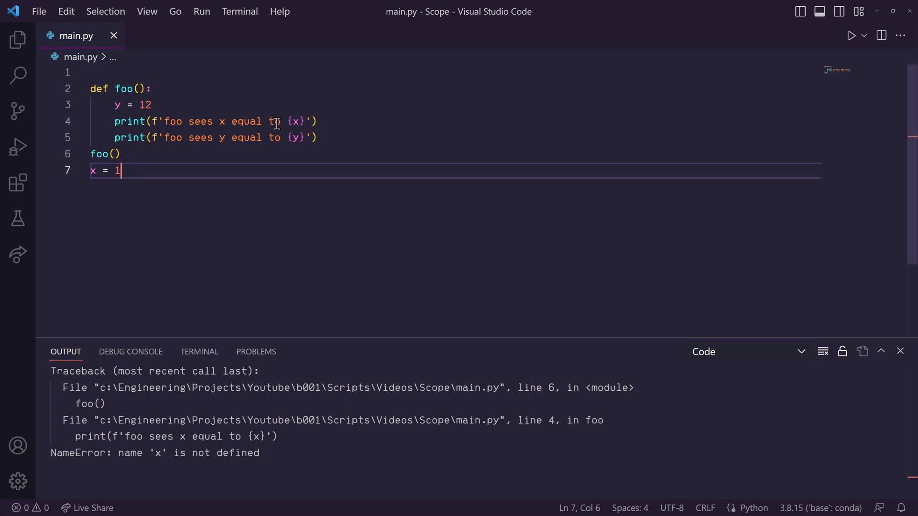
pyautogui.doubleClick(296, 122)
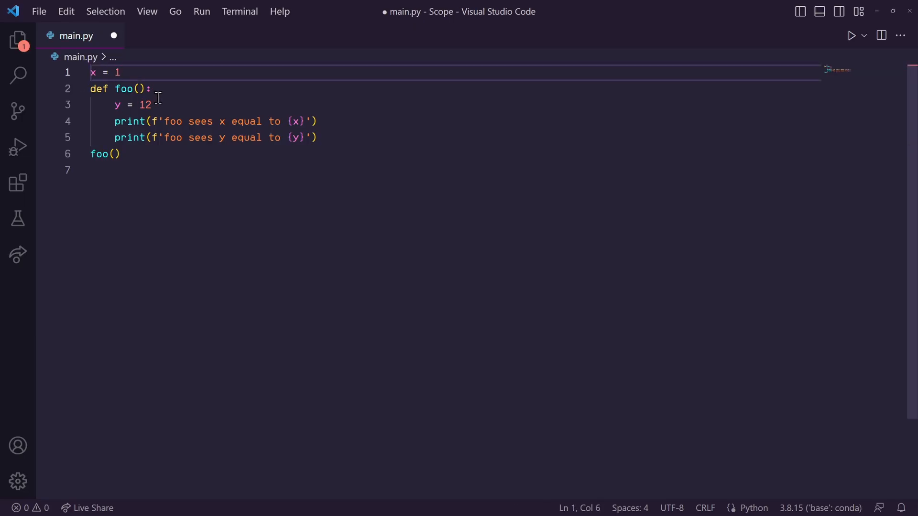
# Step: Add a local x = 11 inside foo and run to show foo sees x equal to 11
pyautogui.write('x = 11')
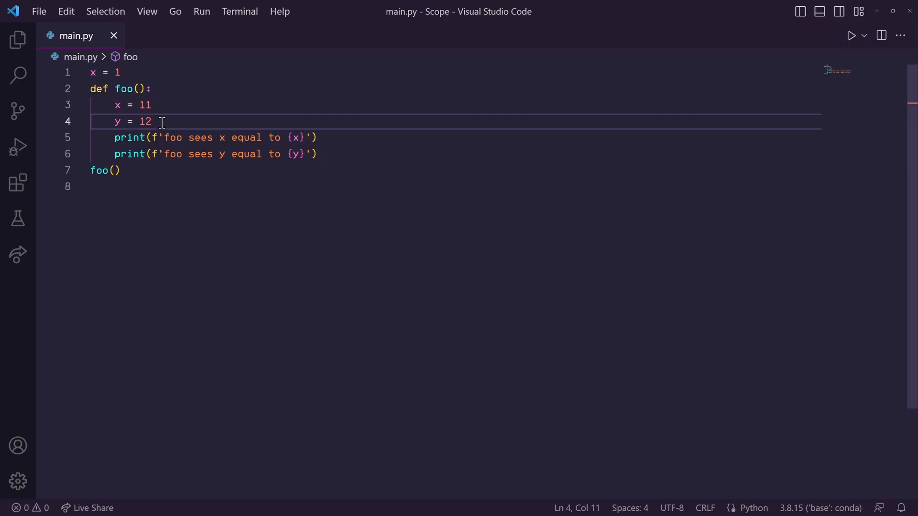
pyautogui.doubleClick(294, 137)
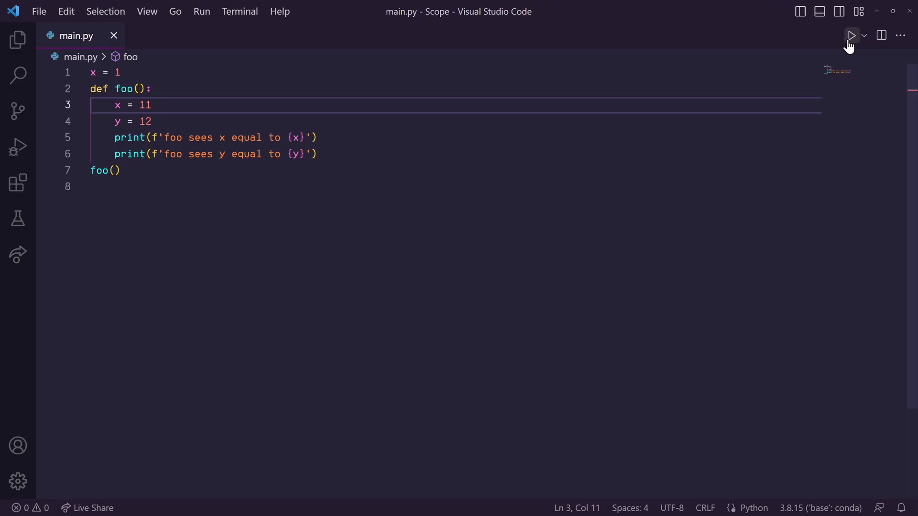
pyautogui.click(851, 35)
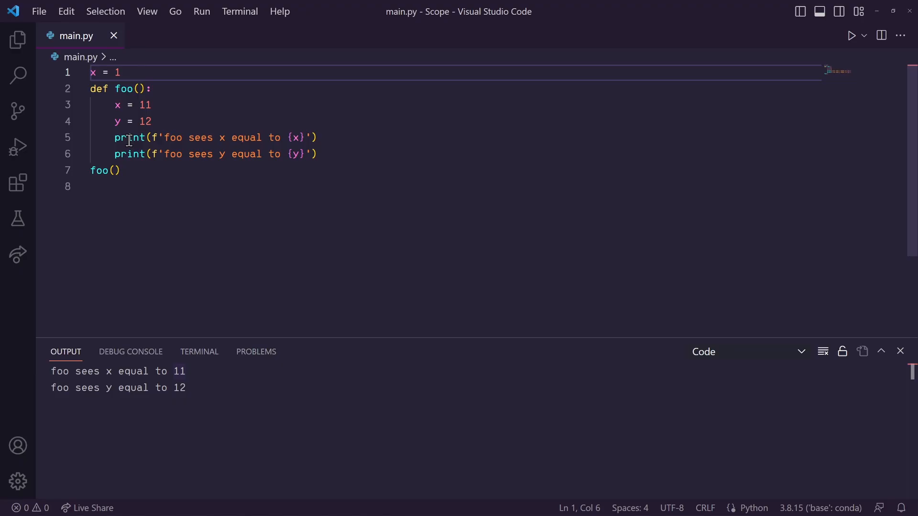
pyautogui.doubleClick(298, 137)
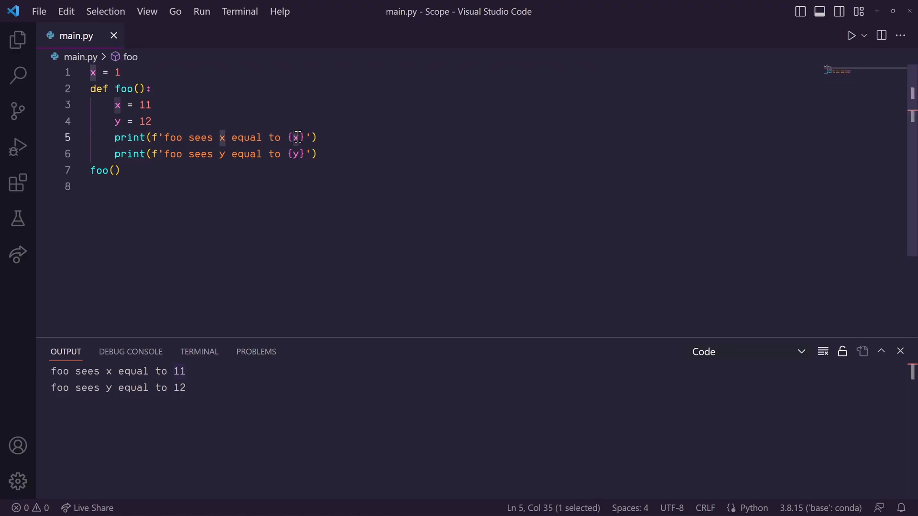
pyautogui.moveTo(298, 138); pyautogui.dragTo(135, 121)
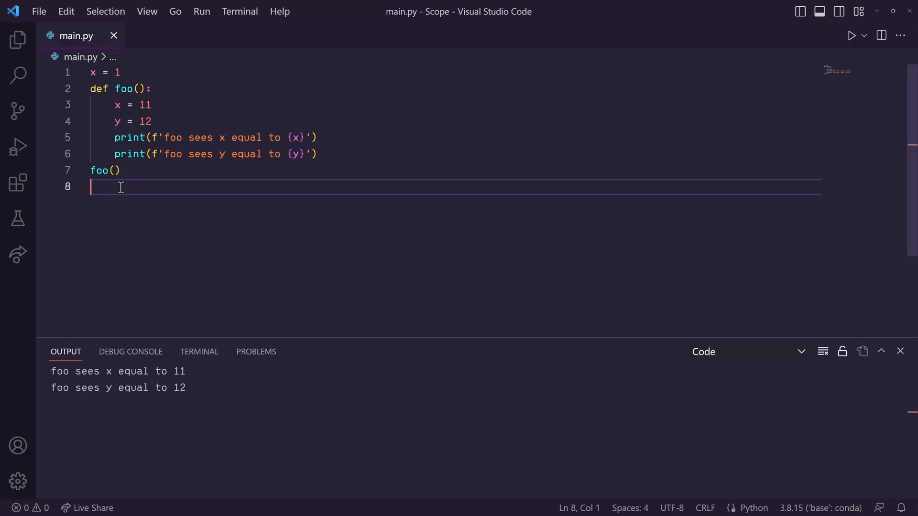
# Step: Add print(f'global sees x equal to {x}') after foo() and run to see global x as 1
pyautogui.write("print(f'global sees x equal to {x}')")
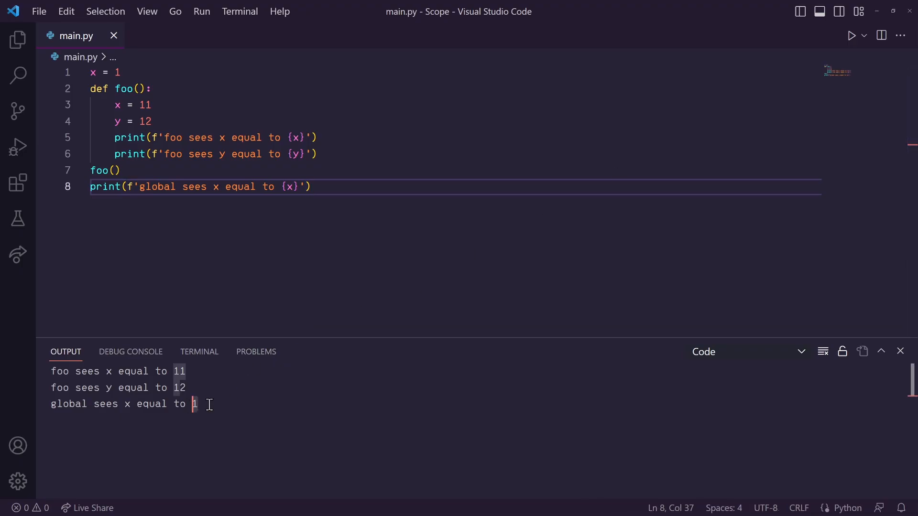
pyautogui.doubleClick(115, 105)
pyautogui.write('g')
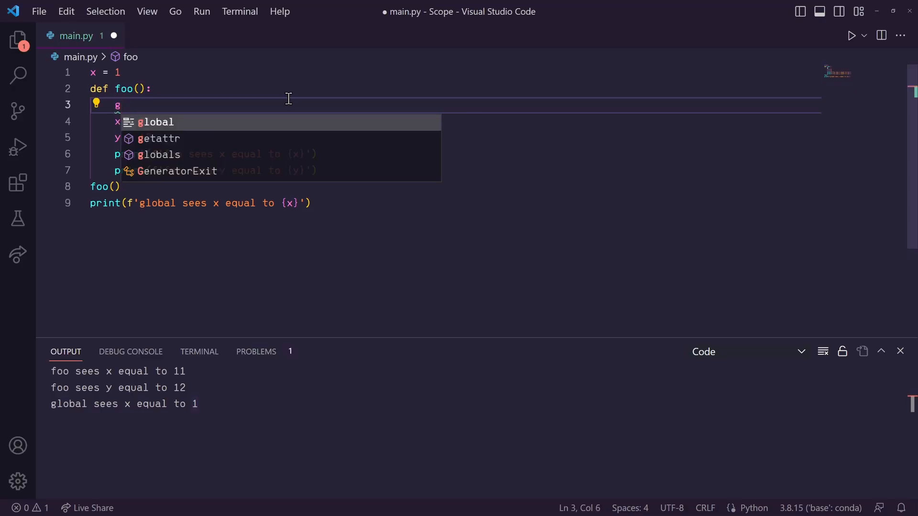
# Step: Declare global x as the first line of foo
pyautogui.write('lobal')
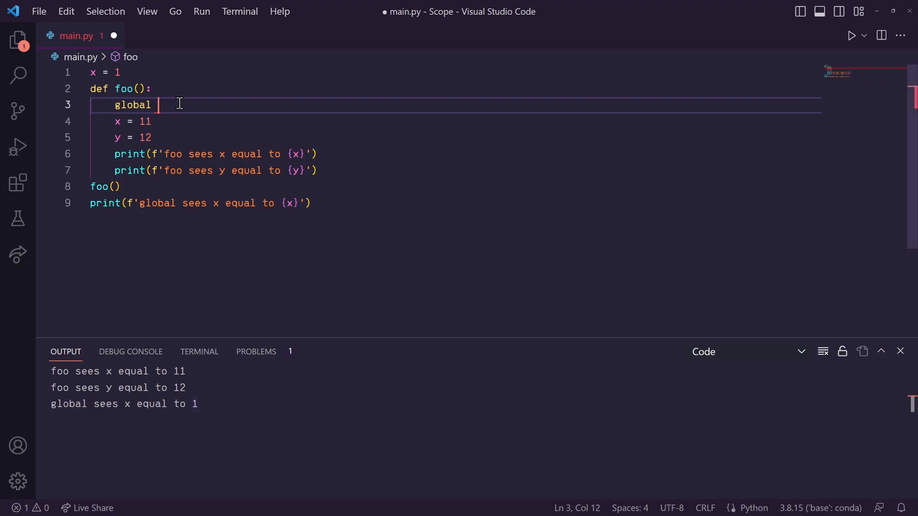
pyautogui.write('x')
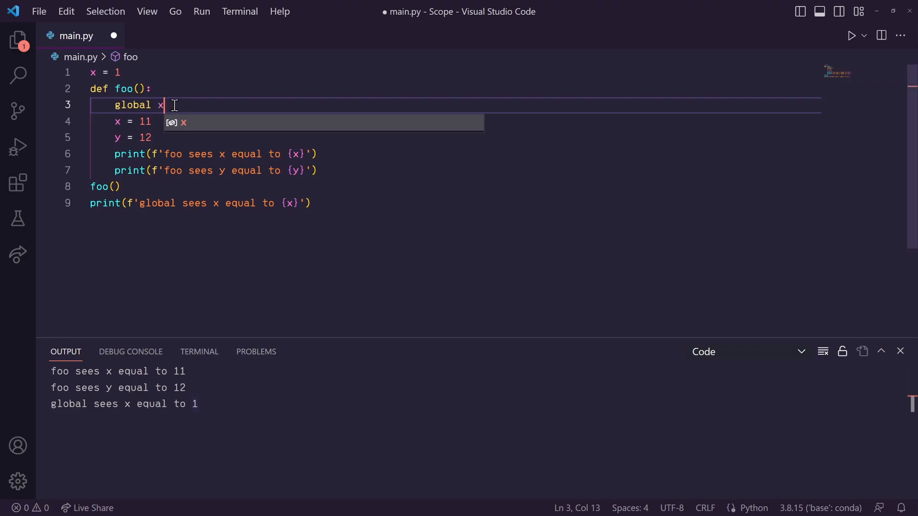
pyautogui.click(94, 72)
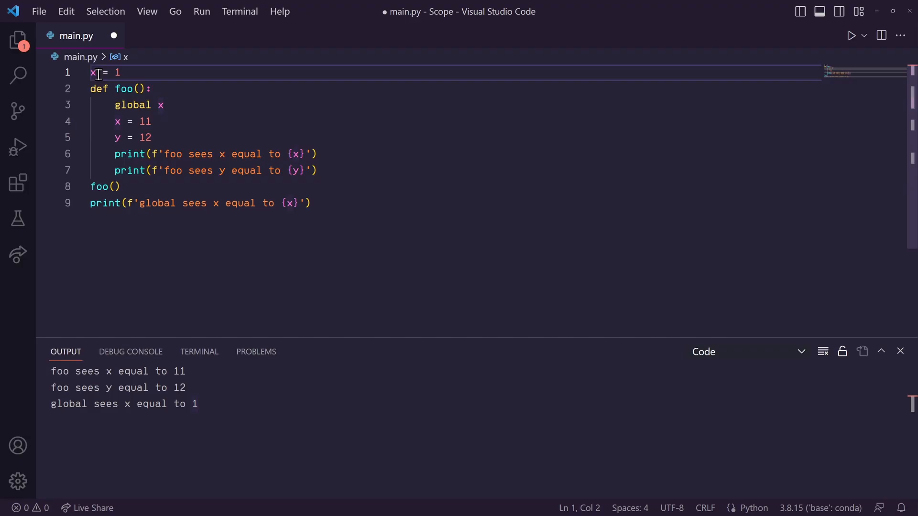
# Step: Save and rerun so global sees x equal to 11, highlighting the foo() call
pyautogui.click(145, 121)
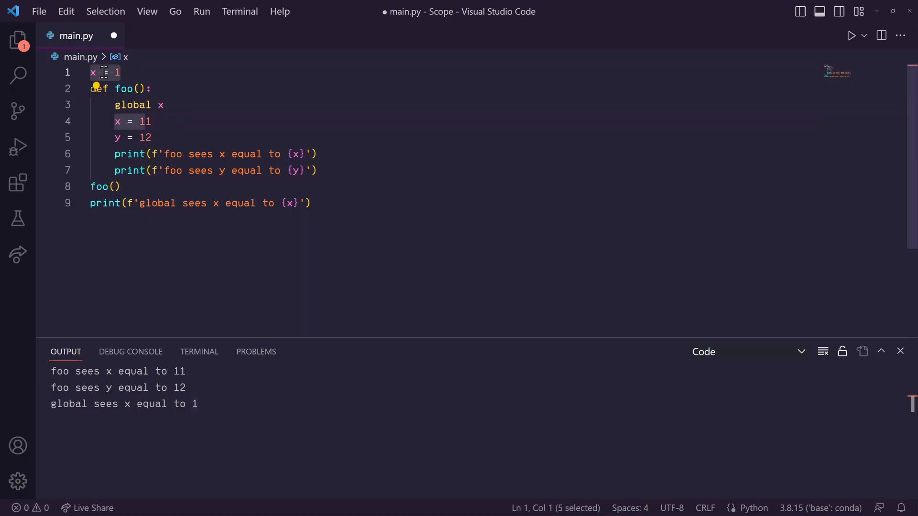
pyautogui.moveTo(127, 71)
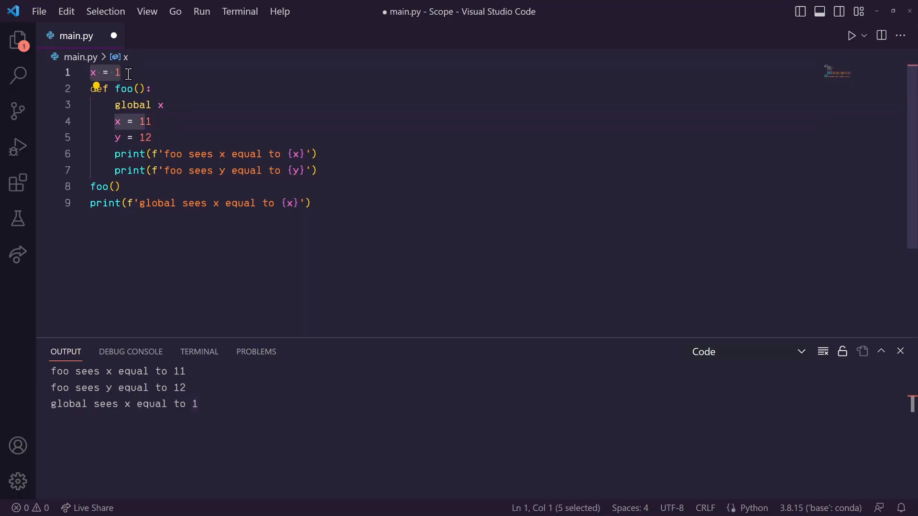
pyautogui.press('ctrl+s')
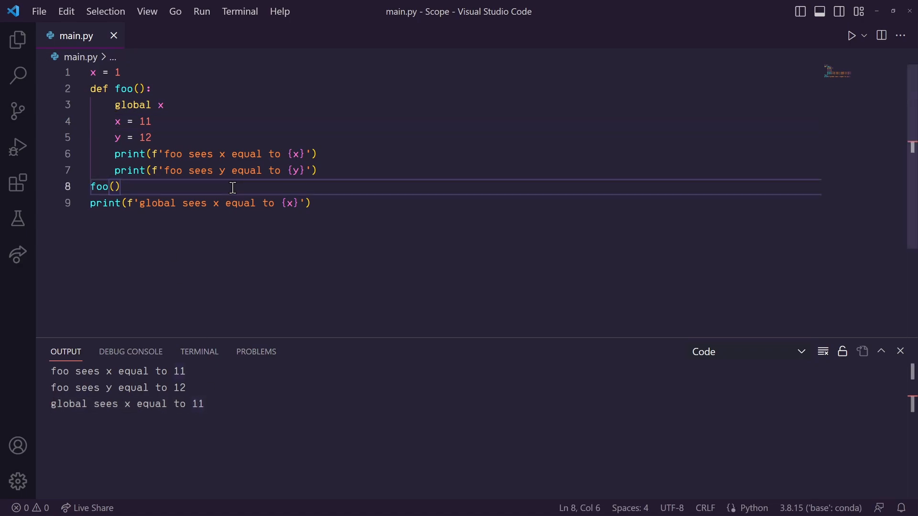
pyautogui.doubleClick(132, 105)
pyautogui.write('def bar():')
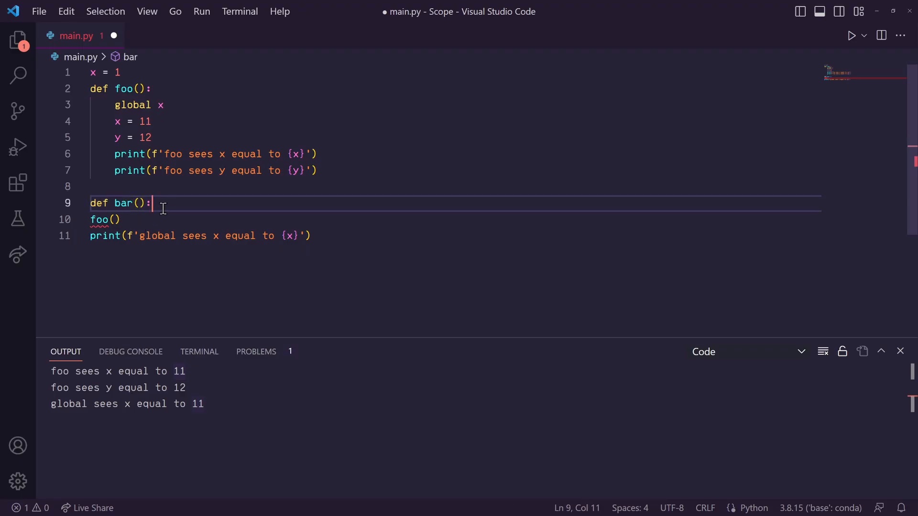
# Step: Add bar() printing 'bar sees x equal to {x}', call it after foo() and run to see 11
pyautogui.write("print(f'bar sees x equal to {x}')")
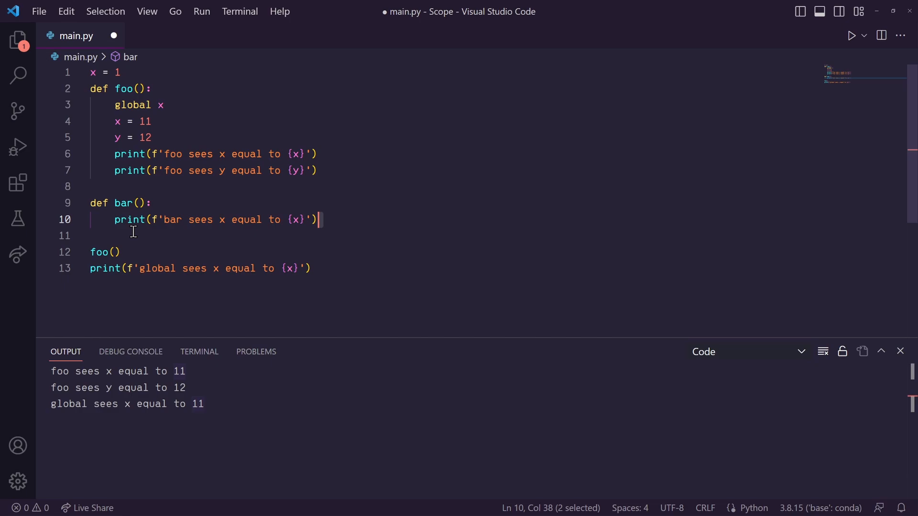
pyautogui.write('bar()')
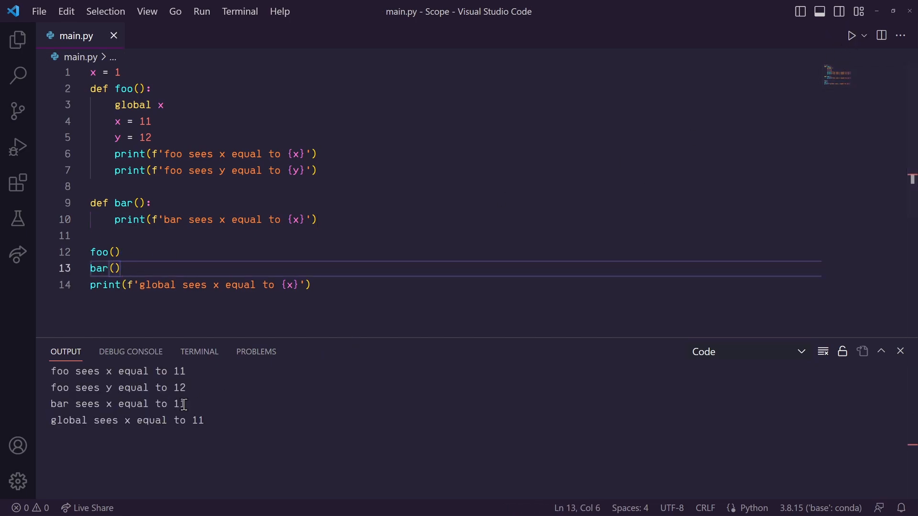
pyautogui.doubleClick(93, 72)
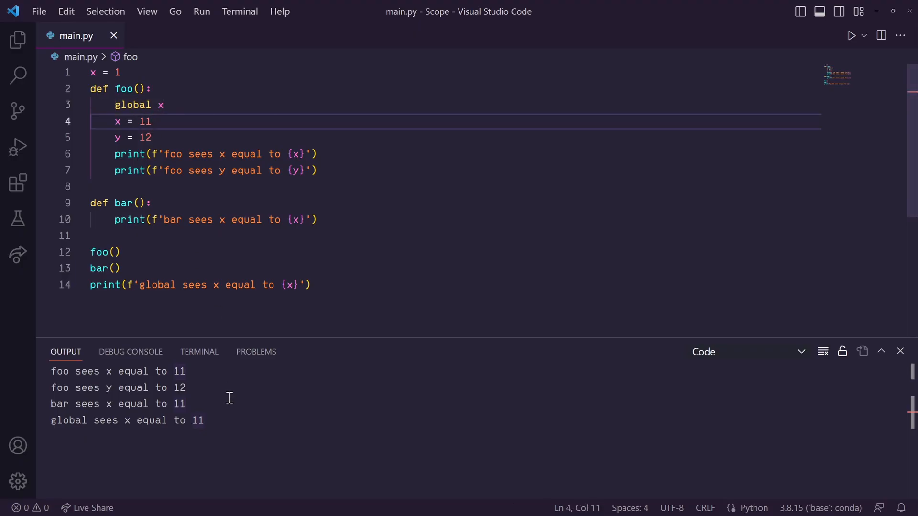
pyautogui.click(206, 420)
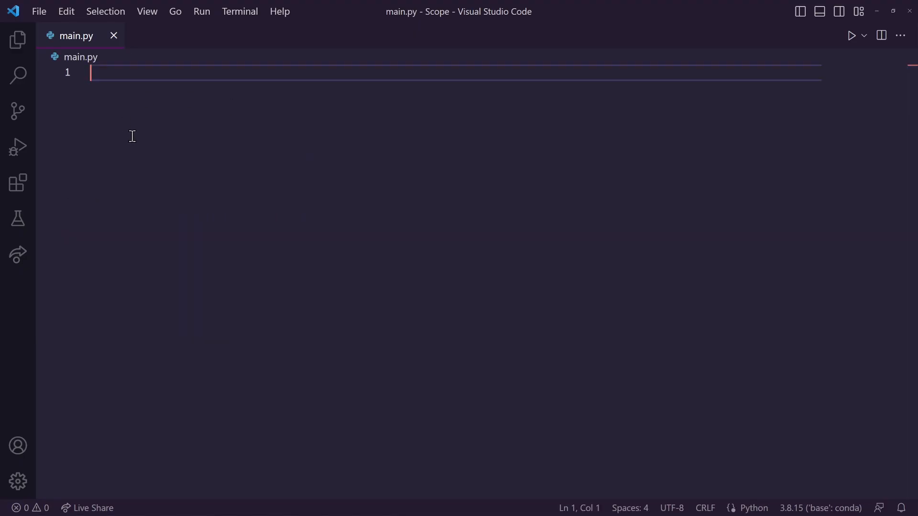
pyautogui.moveTo(292, 136)
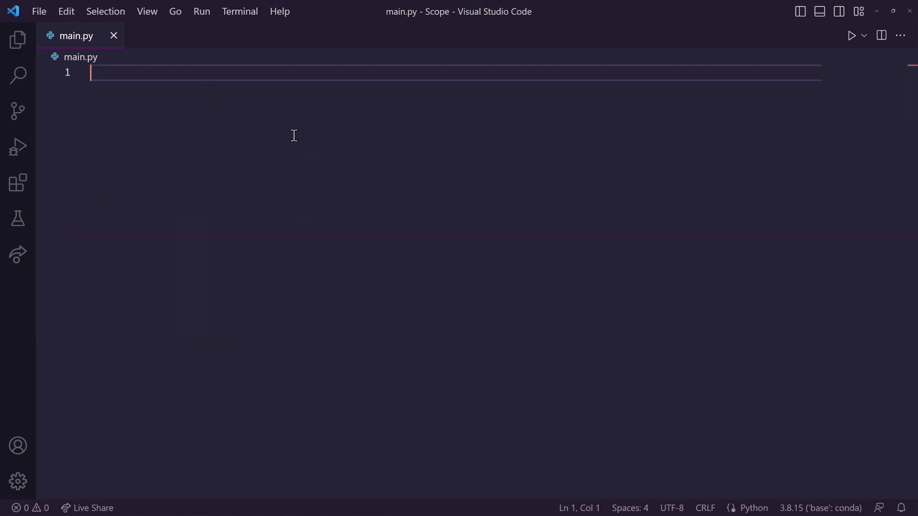
# Step: Write x = 1, nested outer (x = 2) and inner (x = 3) functions, and a global print of x
pyautogui.write('x = 1')
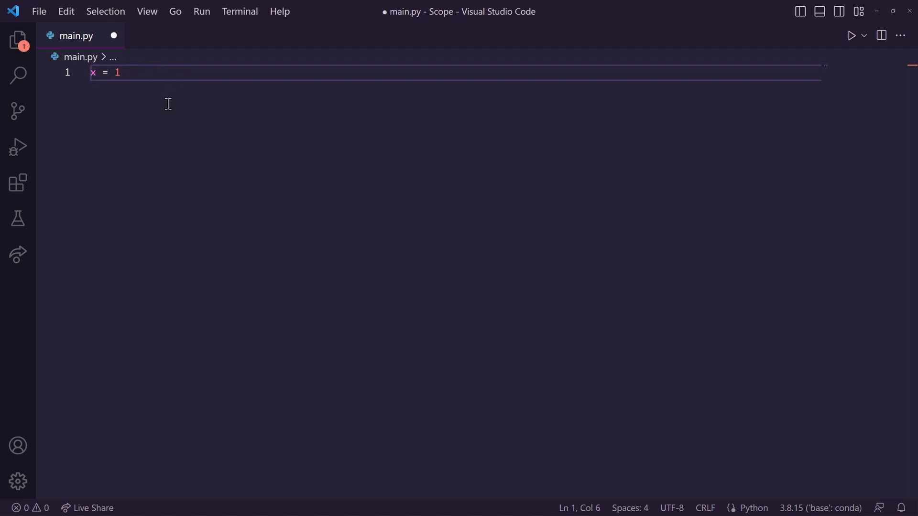
pyautogui.write('def outer():')
pyautogui.write('x = 2')
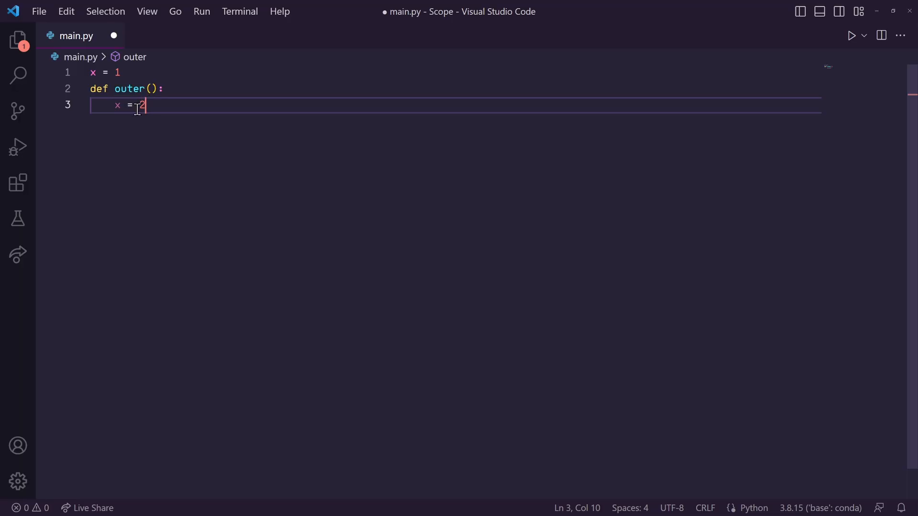
pyautogui.write('def inner():')
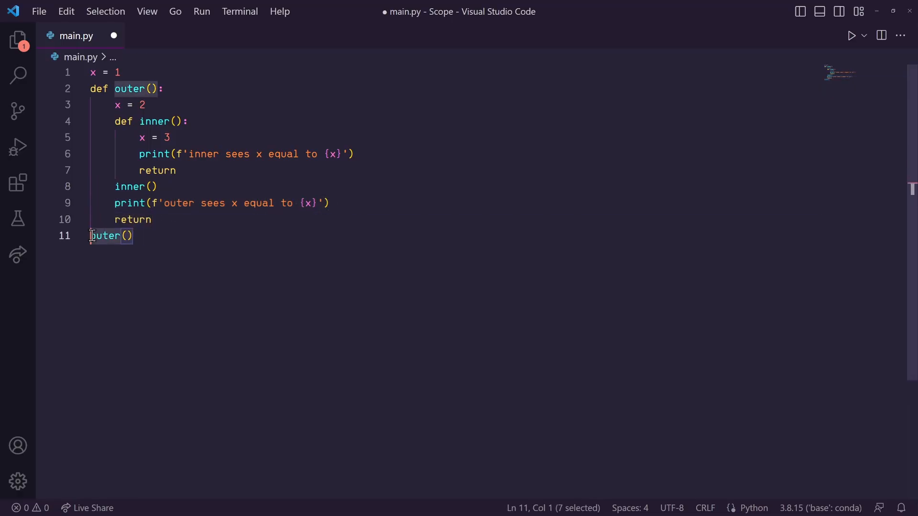
pyautogui.write("print(f'global sees x equal to {x}')")
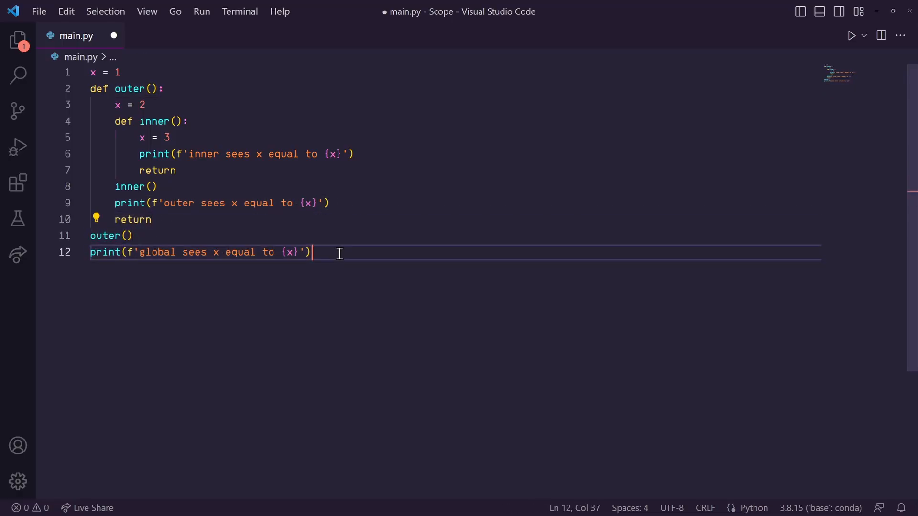
pyautogui.press('ctrl+s')
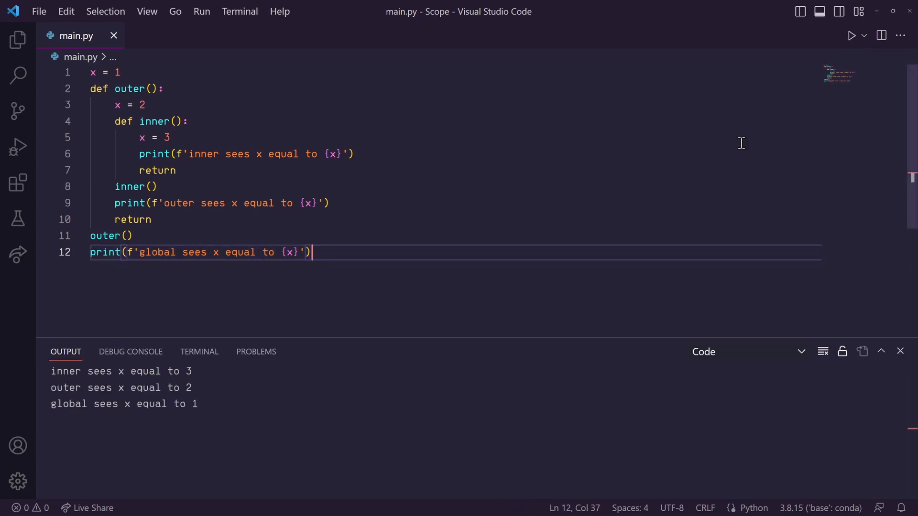
pyautogui.moveTo(214, 403)
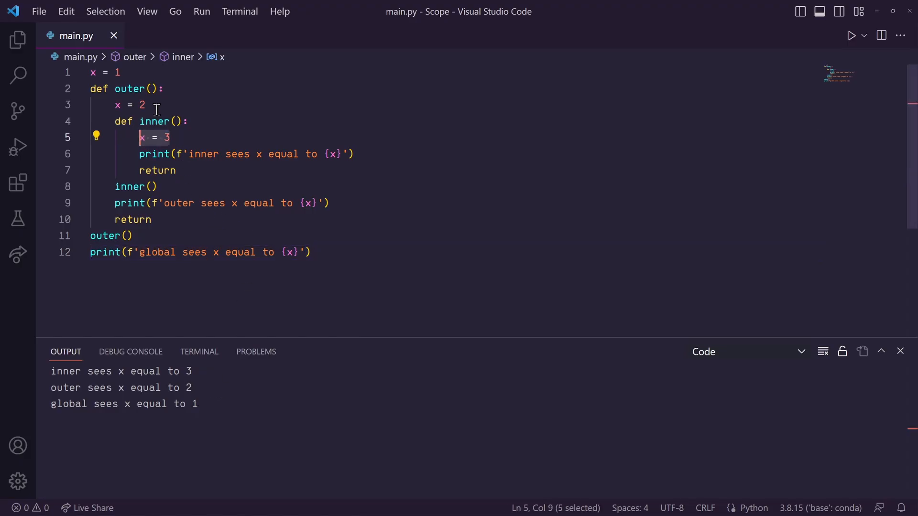
pyautogui.click(173, 136)
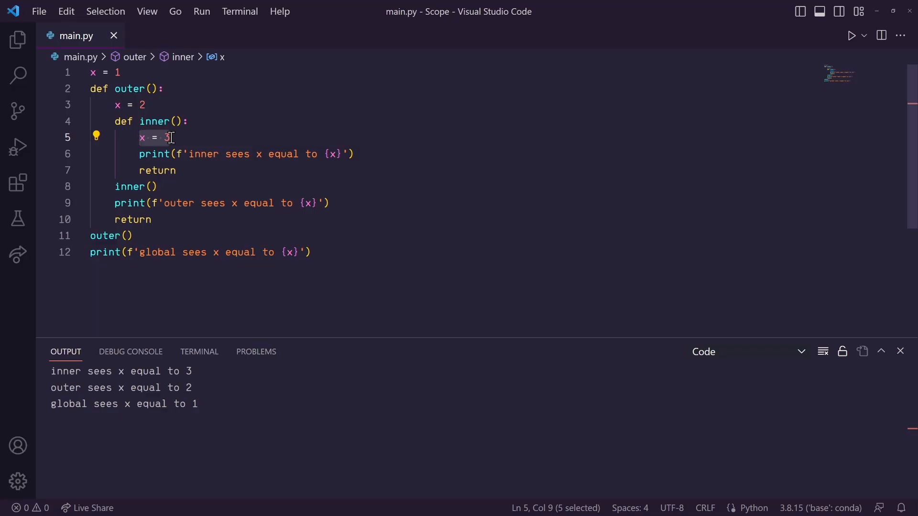
pyautogui.click(129, 105)
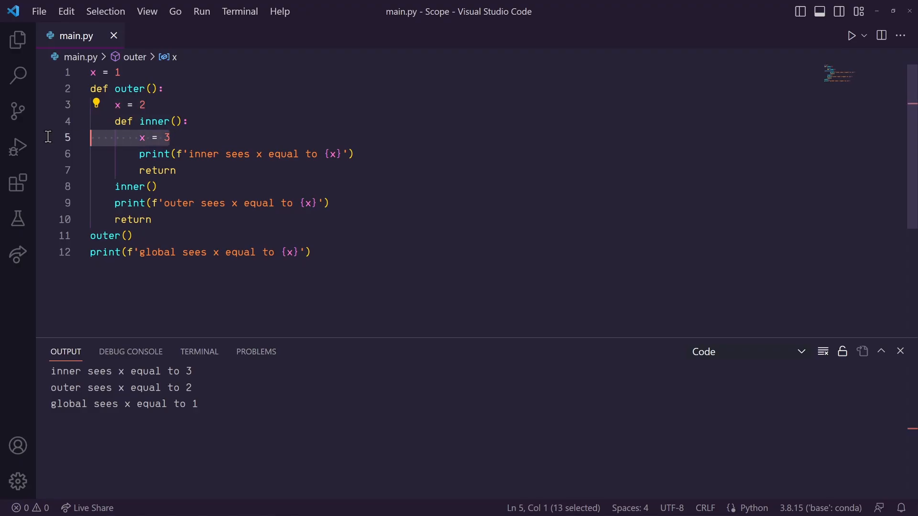
# Step: Delete inner's x = 3 and rerun so inner sees x equal to 2
pyautogui.press('Delete')
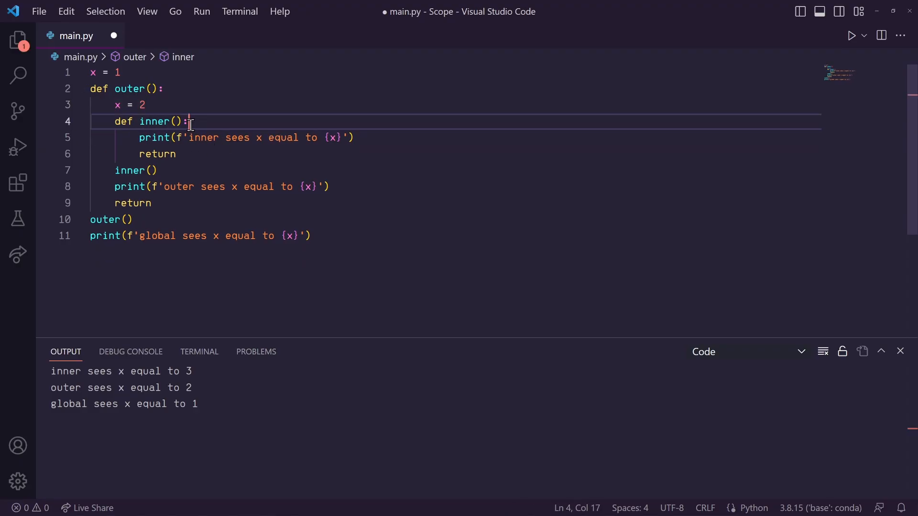
pyautogui.doubleClick(155, 136)
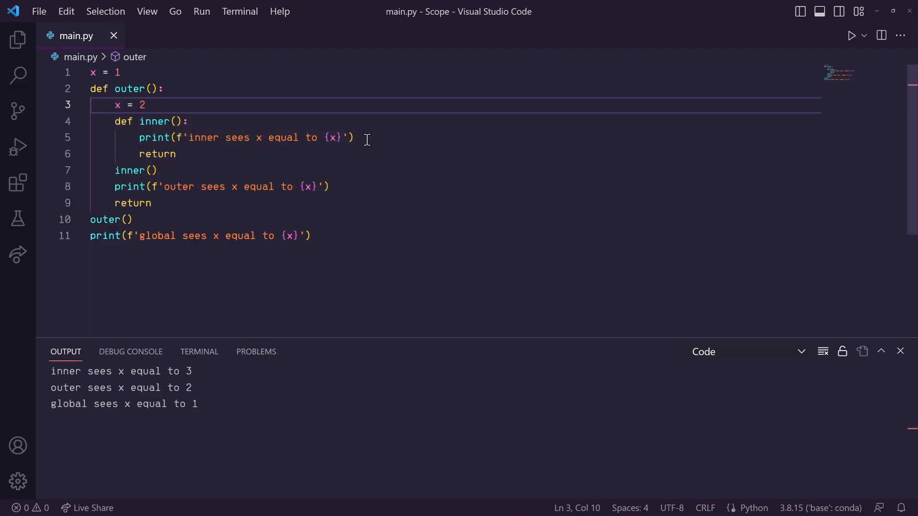
pyautogui.click(354, 138)
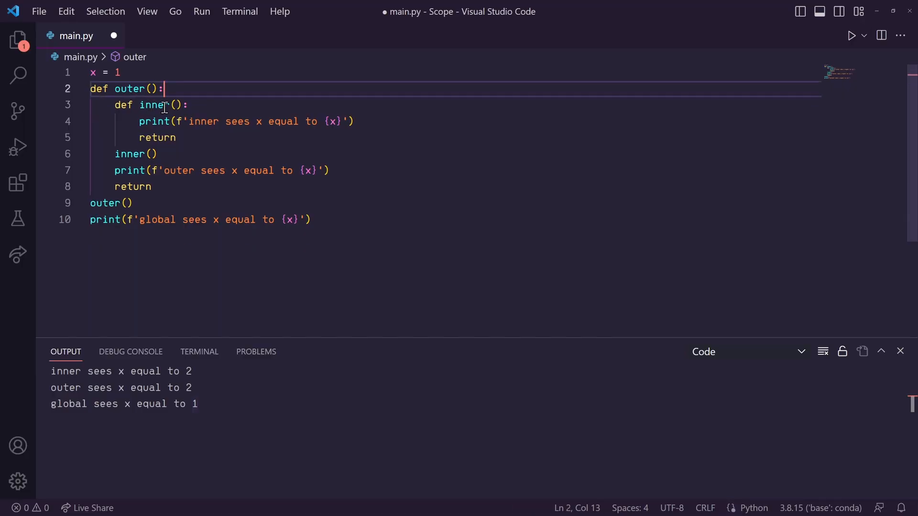
# Step: Save without outer's x = 2, run to see 1/1/1, then restore x = 2 and x = 3
pyautogui.press('ctrl+s')
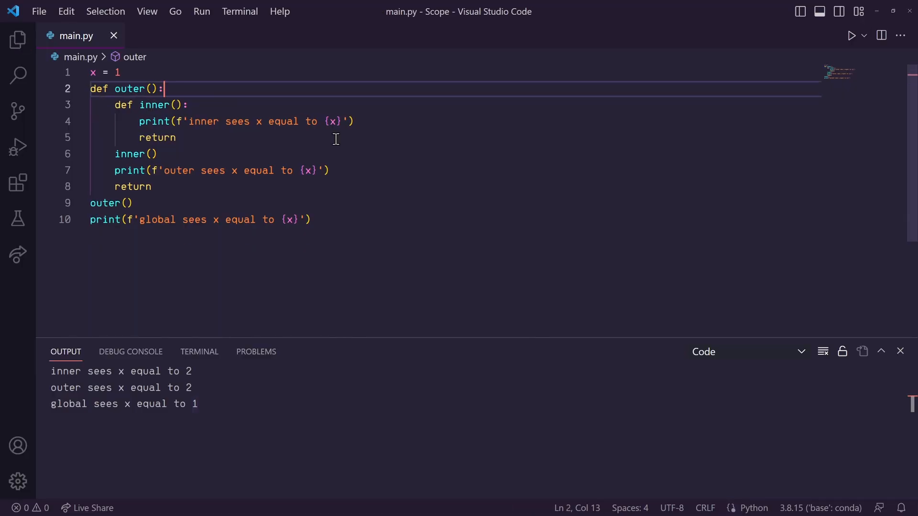
pyautogui.tripleClick(246, 122)
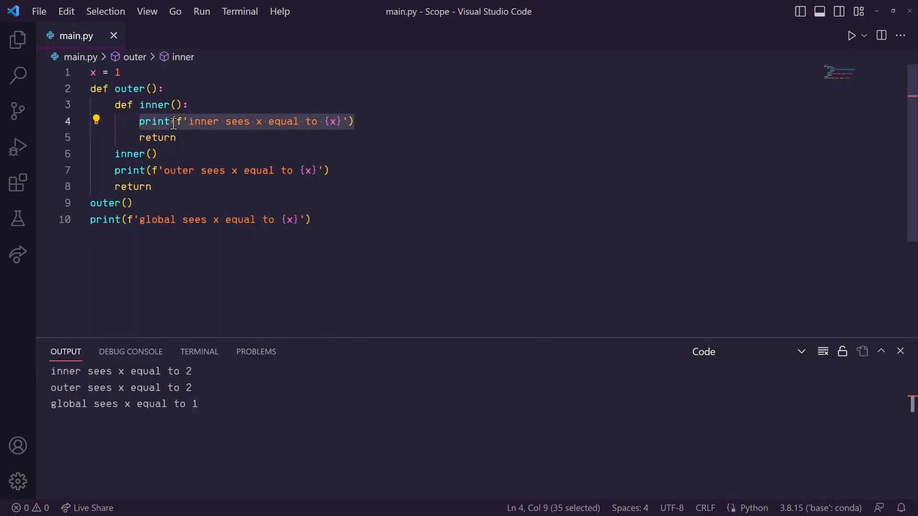
pyautogui.click(178, 138)
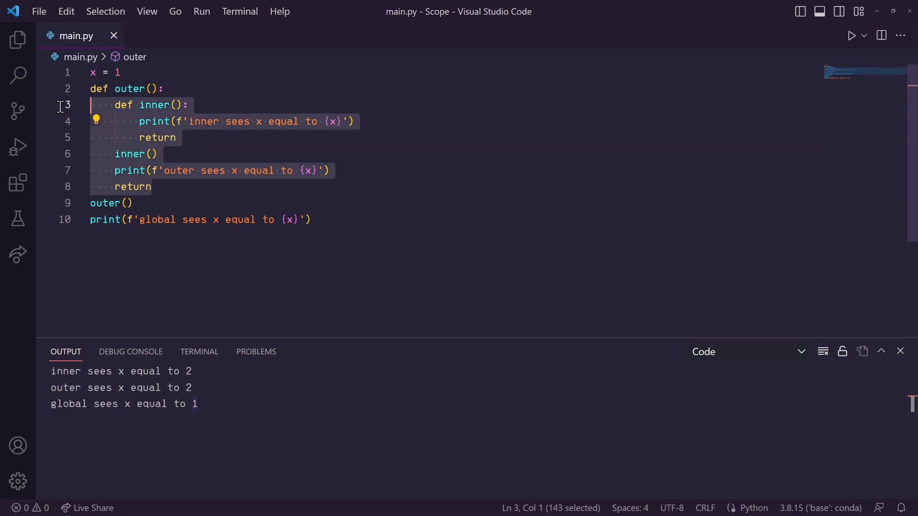
pyautogui.moveTo(123, 71)
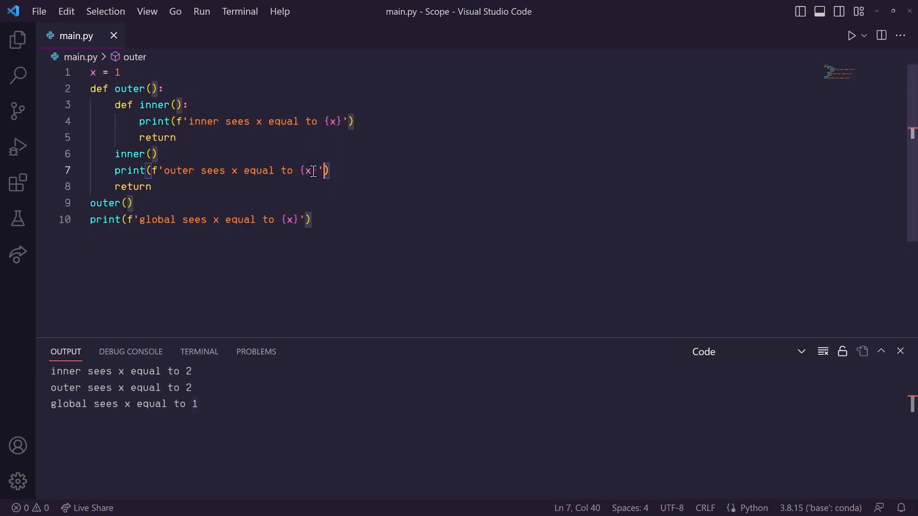
pyautogui.doubleClick(133, 187)
pyautogui.write('x = 3')
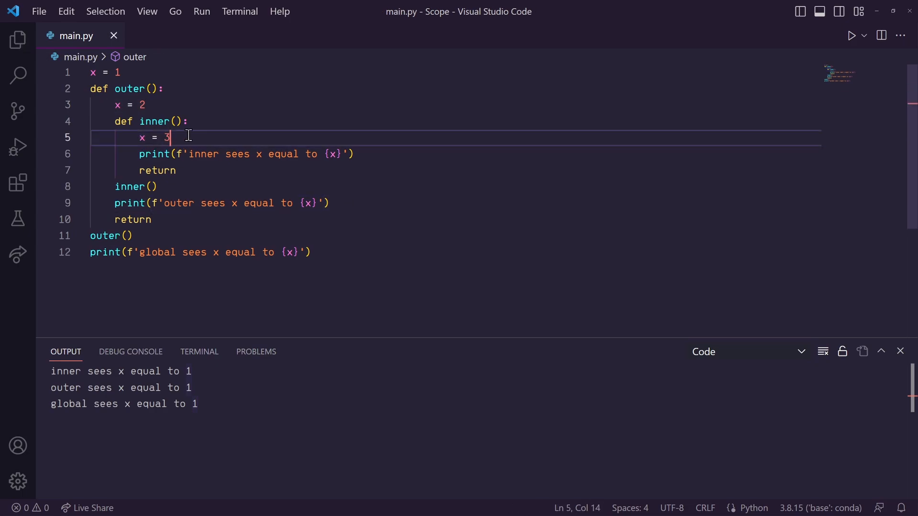
pyautogui.moveTo(155, 137)
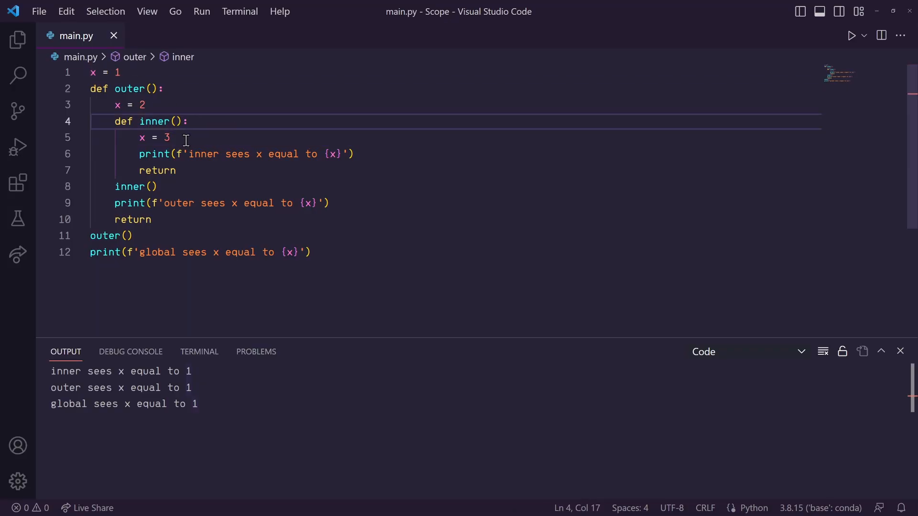
# Step: Declare 'global x' inside inner() and run the script, printing inner 3, outer 2, global 3
pyautogui.write('gl')
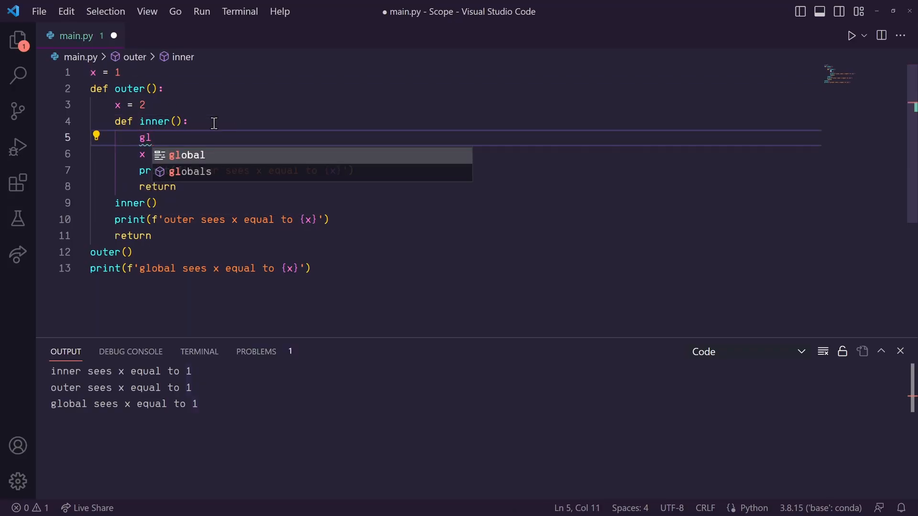
pyautogui.write('global x')
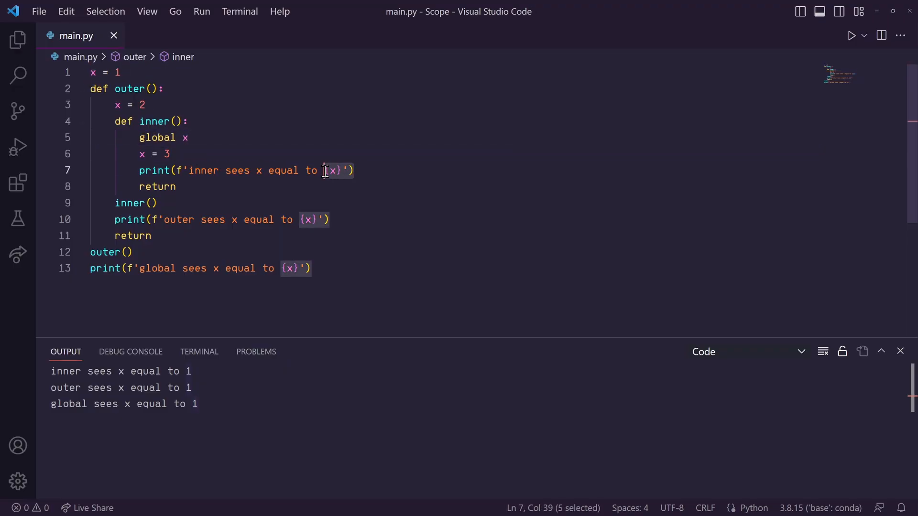
pyautogui.click(292, 268)
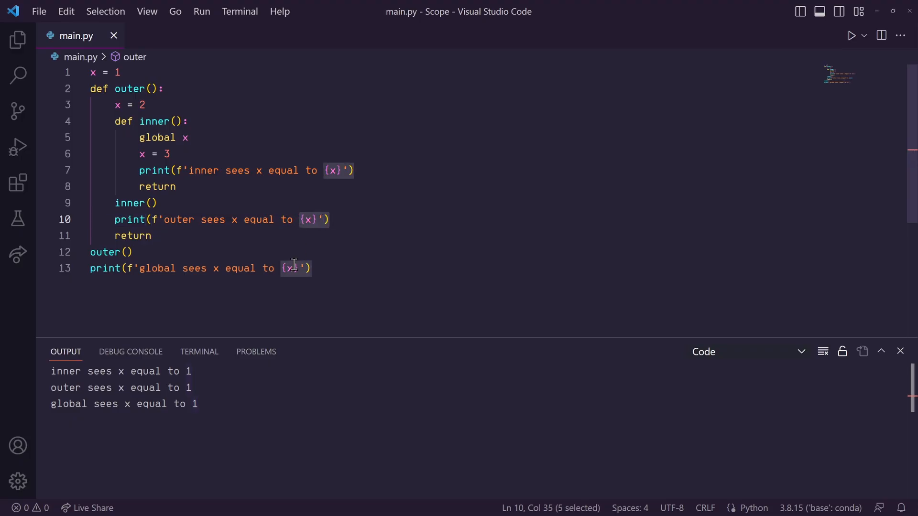
pyautogui.click(111, 252)
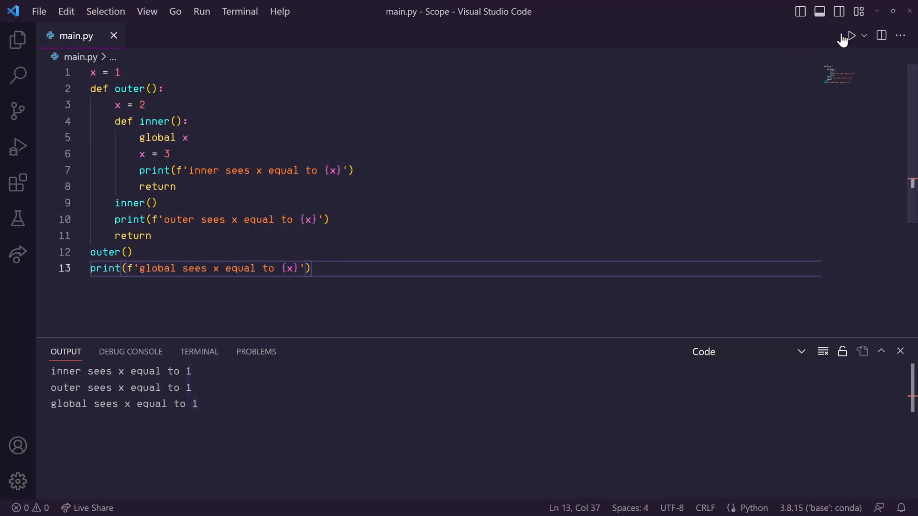
pyautogui.click(852, 35)
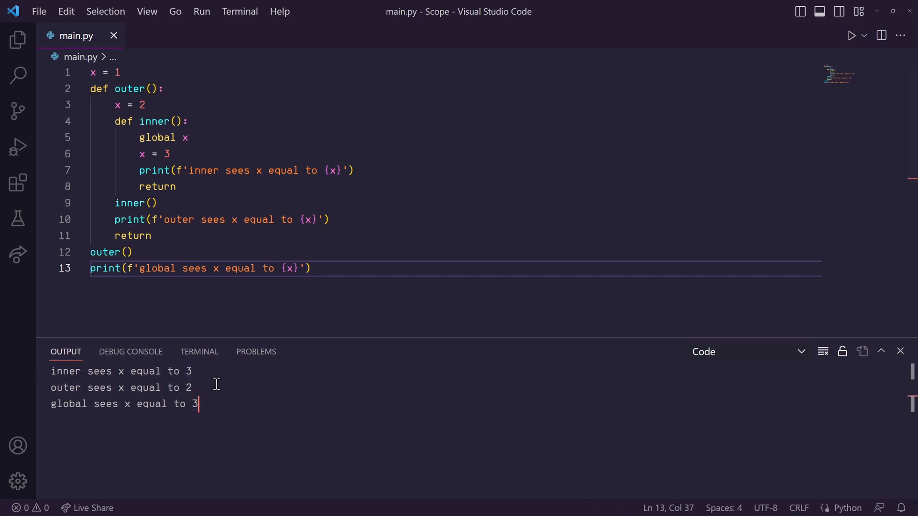
# Step: Replace 'global' on line 5 with 'nonlocal' so inner rebinds outer's x
pyautogui.click(145, 106)
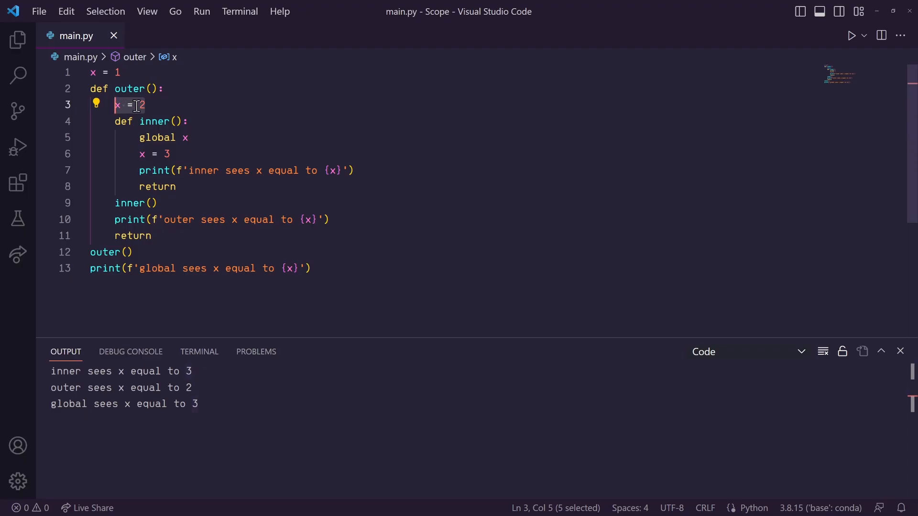
pyautogui.doubleClick(157, 138)
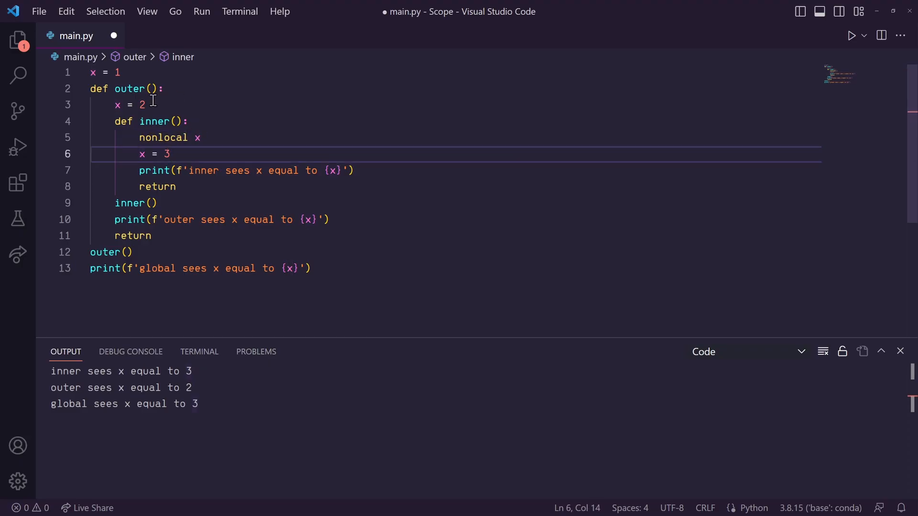
pyautogui.moveTo(150, 104)
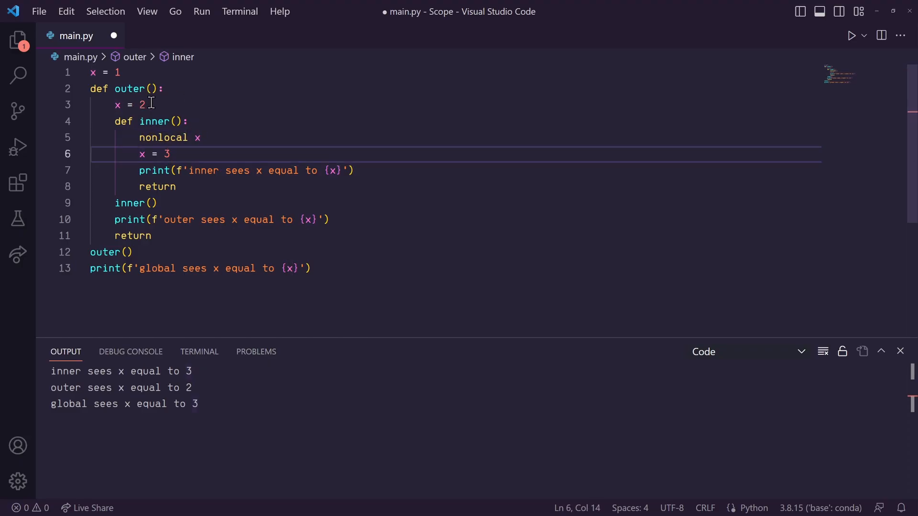
pyautogui.doubleClick(141, 153)
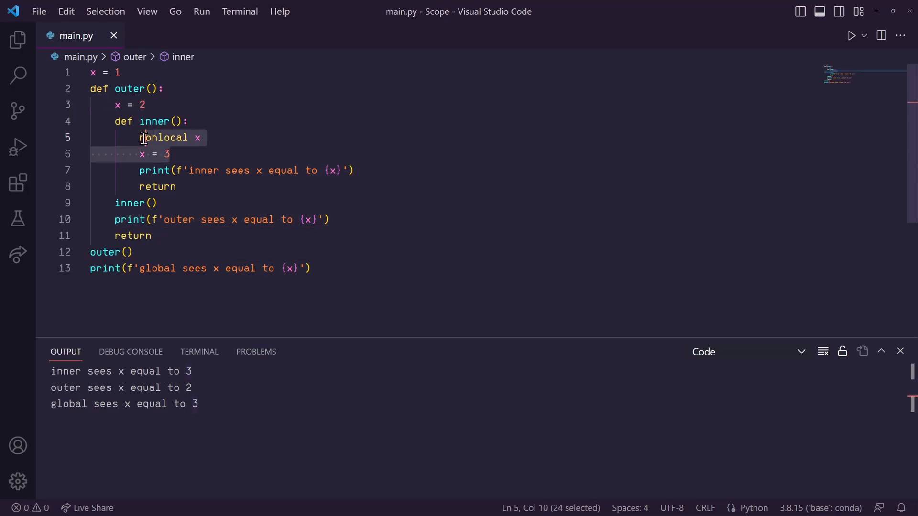
pyautogui.click(135, 220)
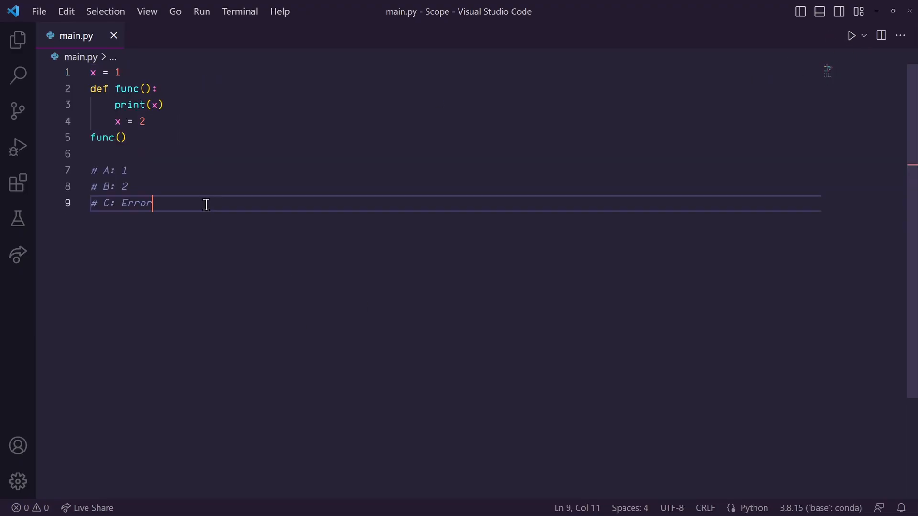
pyautogui.moveTo(189, 172)
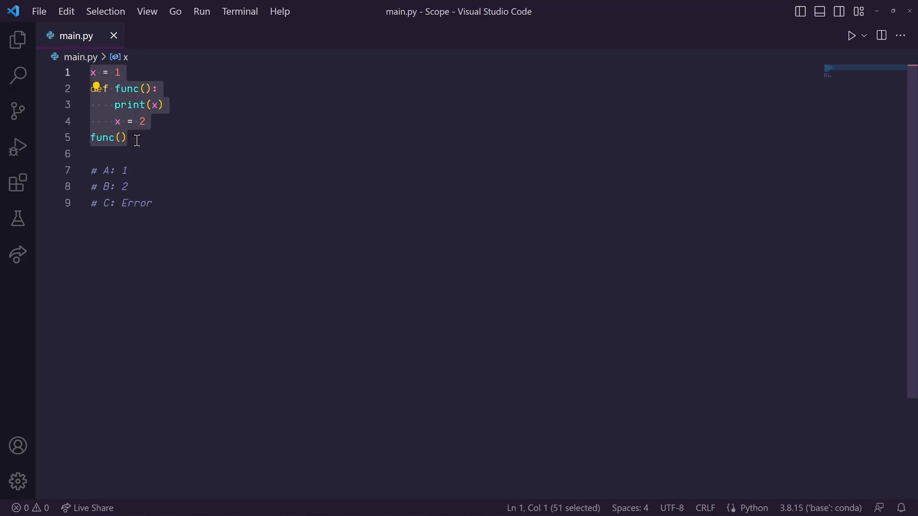
# Step: Run the A/B/C quiz function, raising UnboundLocalError for x referenced before assignment
pyautogui.click(121, 137)
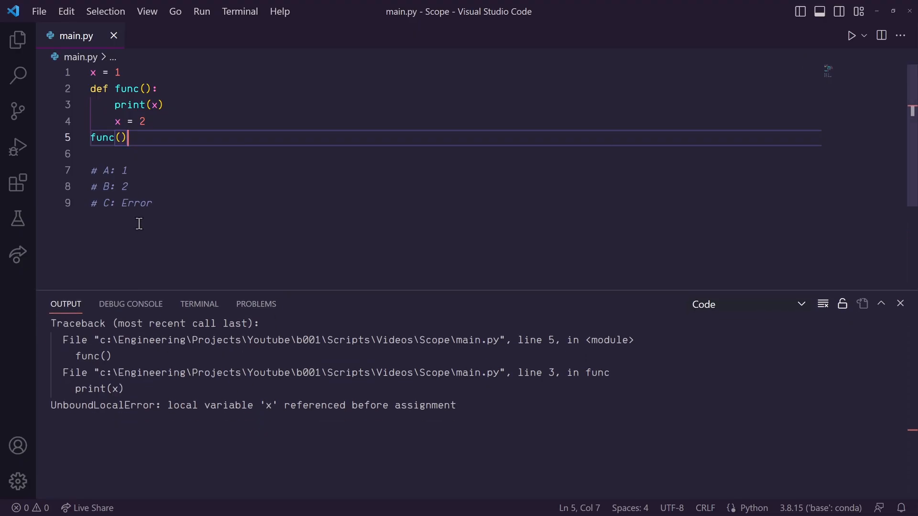
pyautogui.moveTo(148, 116)
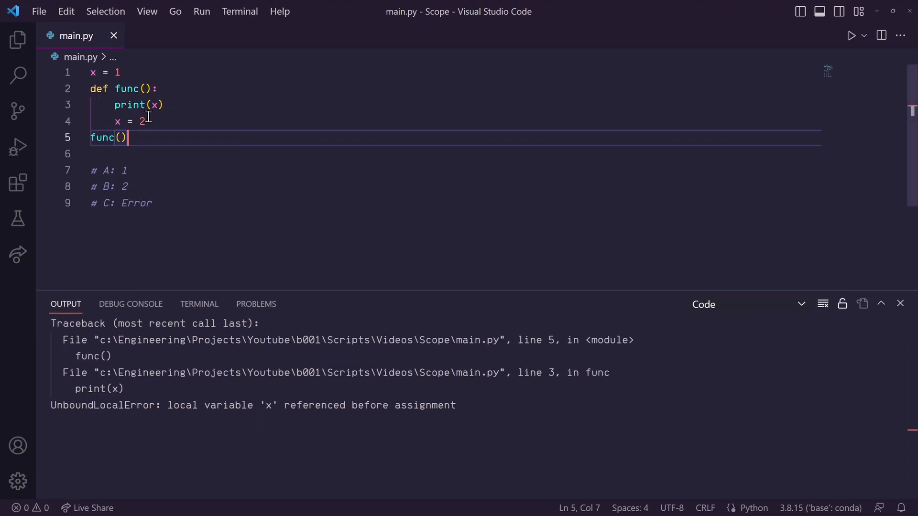